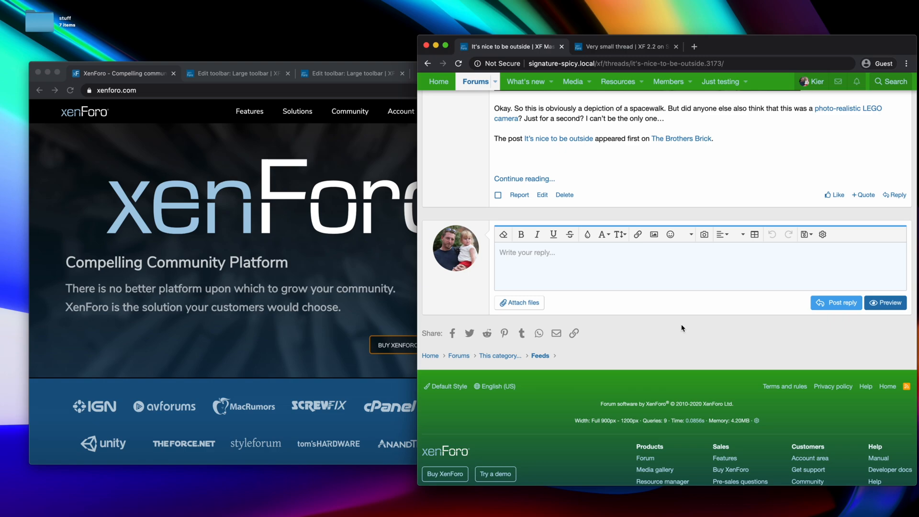
mouse_move(457, 304)
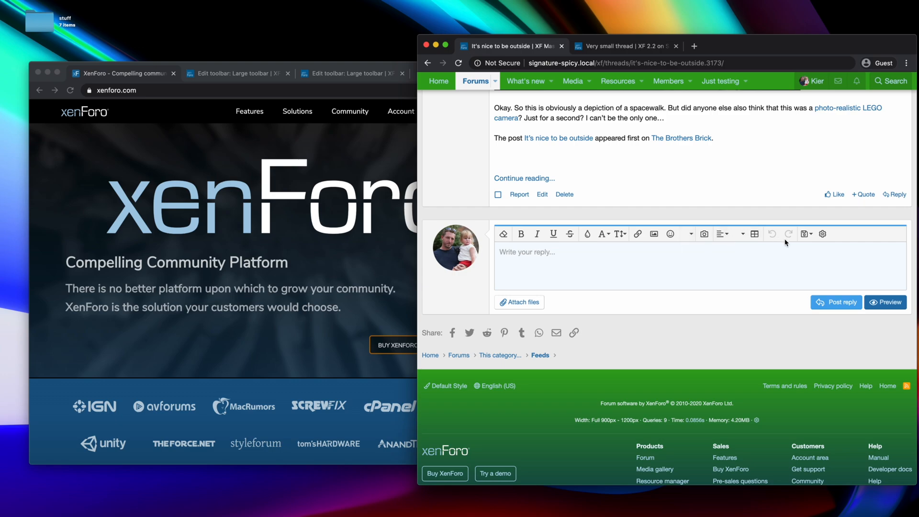
mouse_move(518, 302)
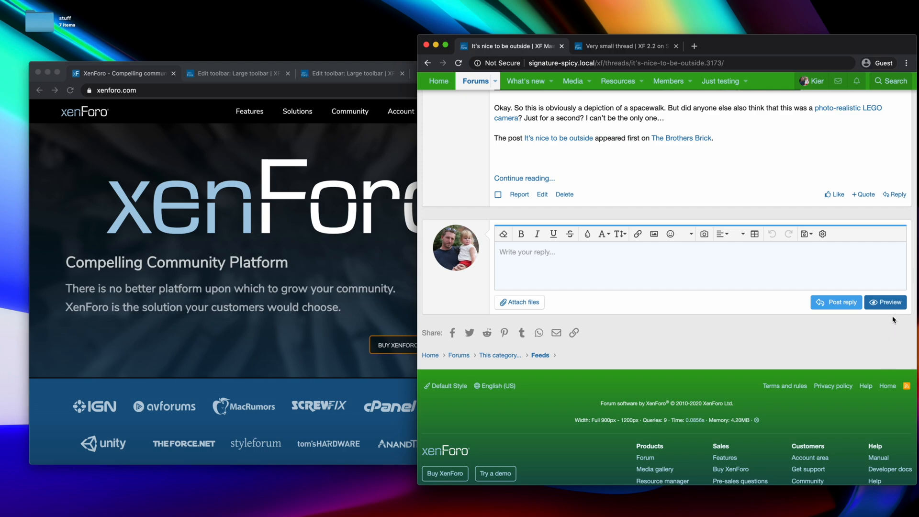
mouse_move(874, 348)
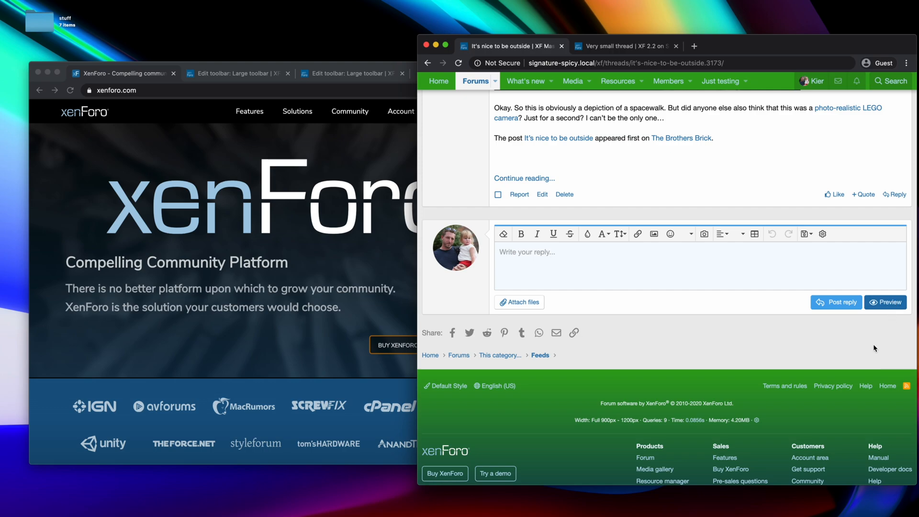
mouse_move(640, 350)
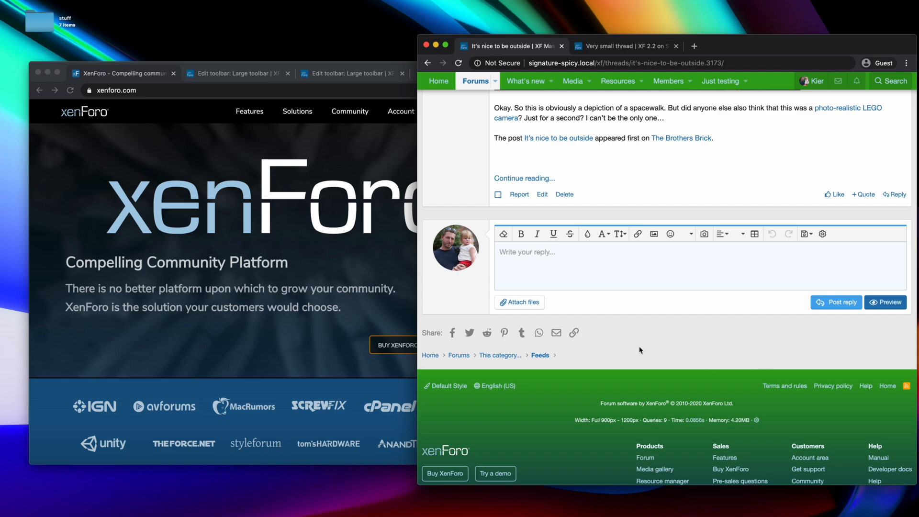
- Switch to the 'Very small thread | XF 2.2' tab with its empty reply editor
click(624, 46)
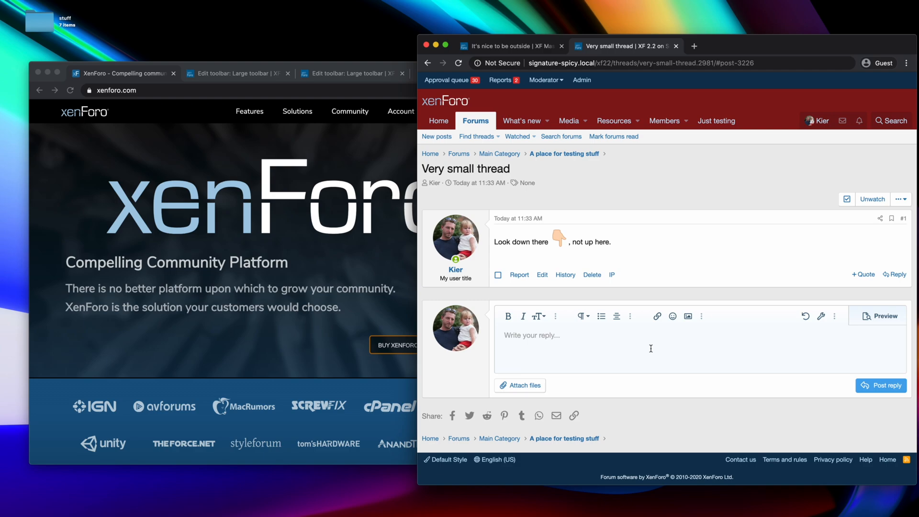
mouse_move(518, 337)
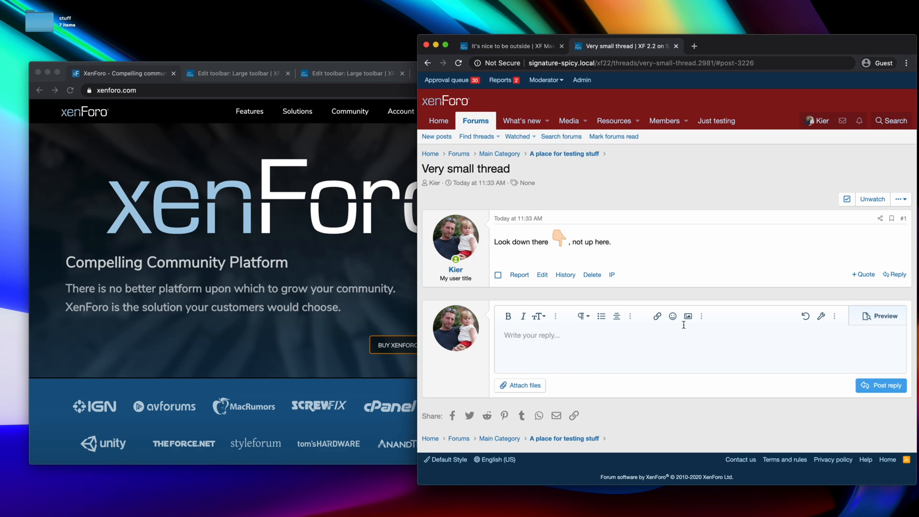
mouse_move(834, 330)
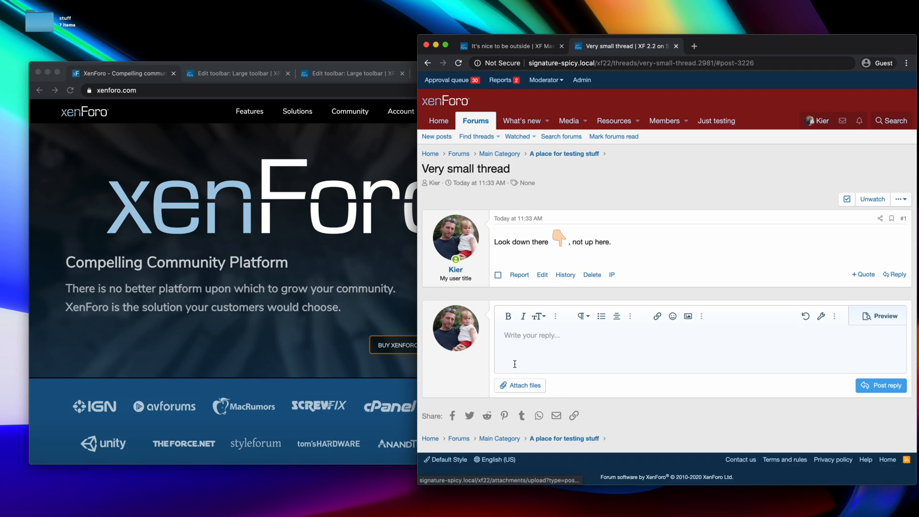
mouse_move(522, 316)
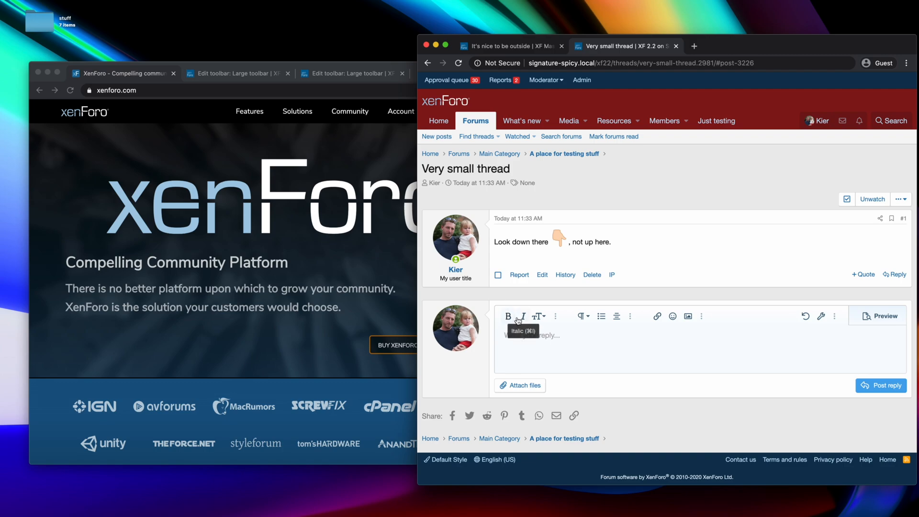
mouse_move(535, 316)
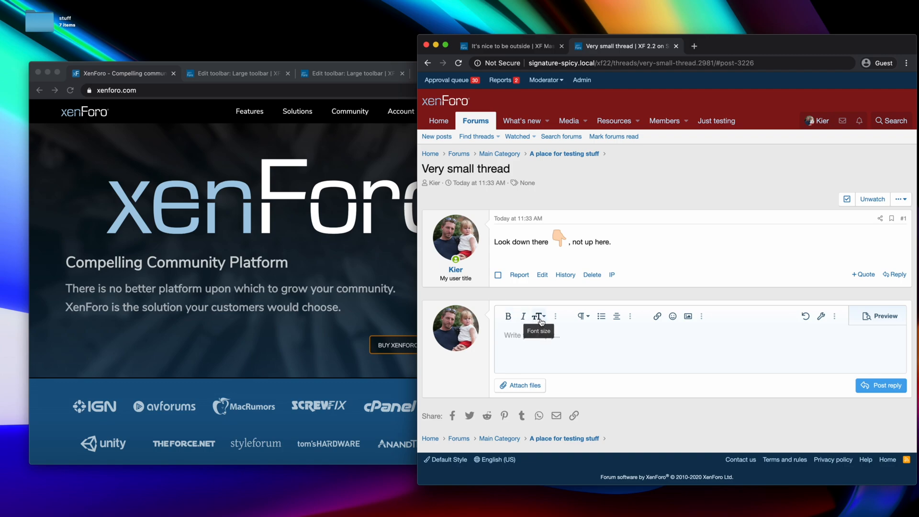
mouse_move(556, 315)
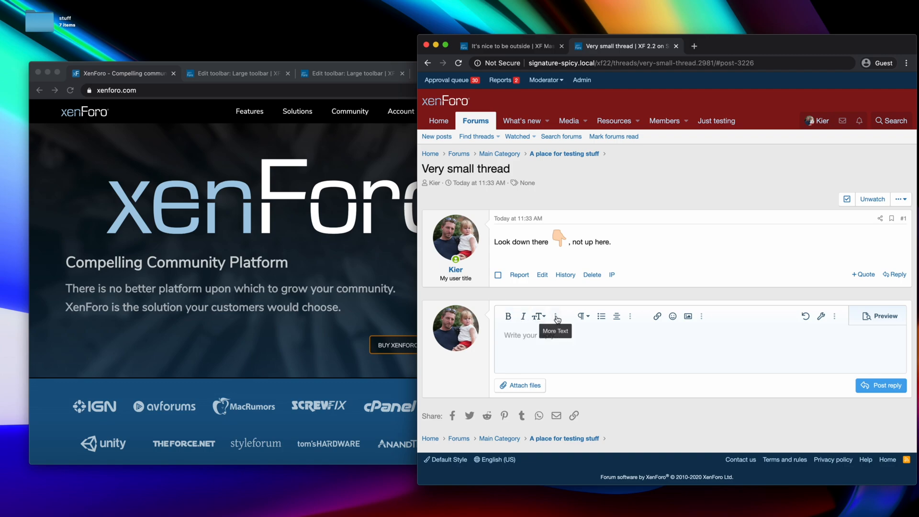
- Expand the More Text, More Paragraph and More Insert toolbar menus in the reply editor
click(535, 315)
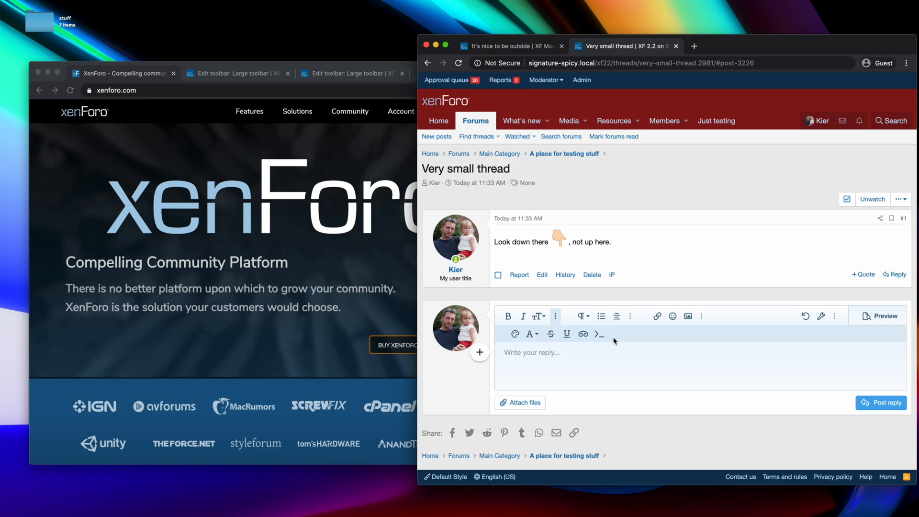
mouse_move(644, 321)
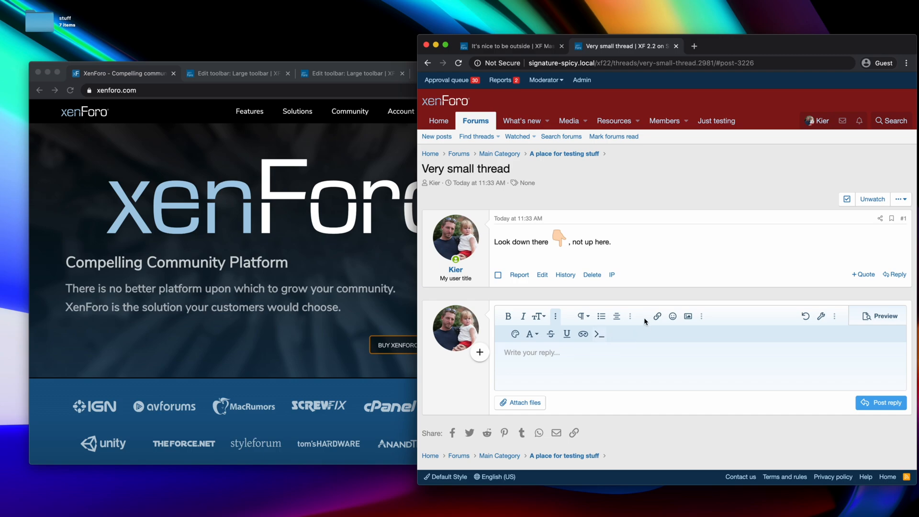
mouse_move(632, 316)
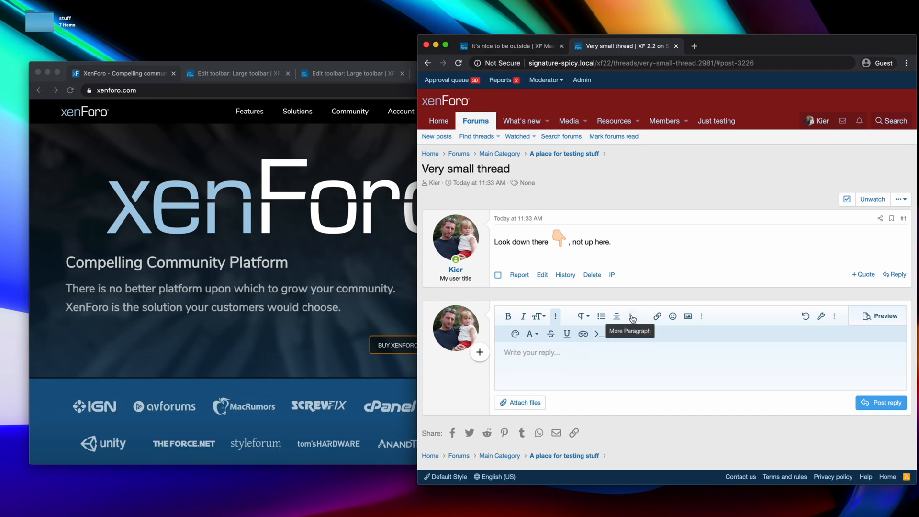
click(580, 316)
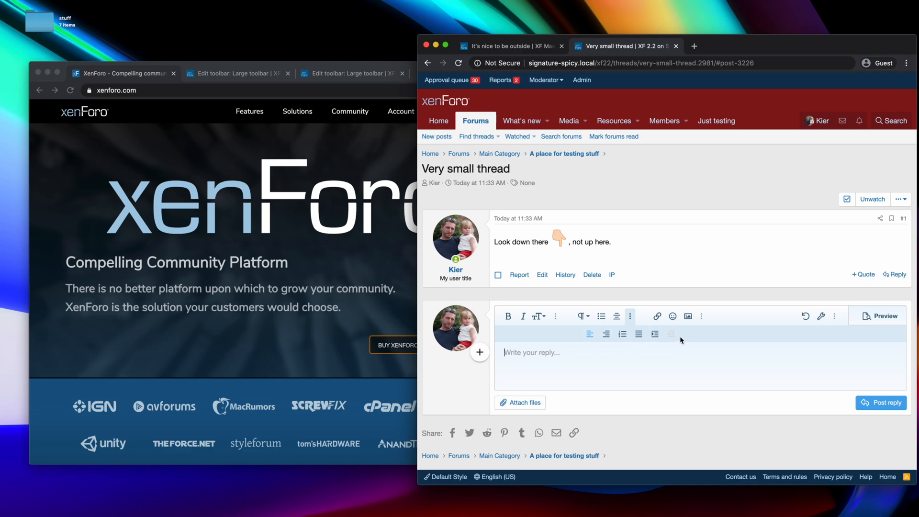
click(701, 316)
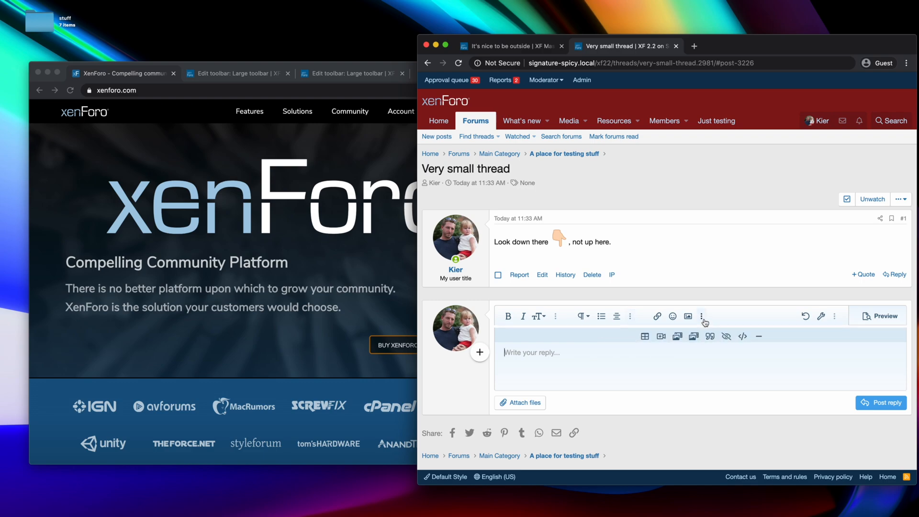
mouse_move(704, 316)
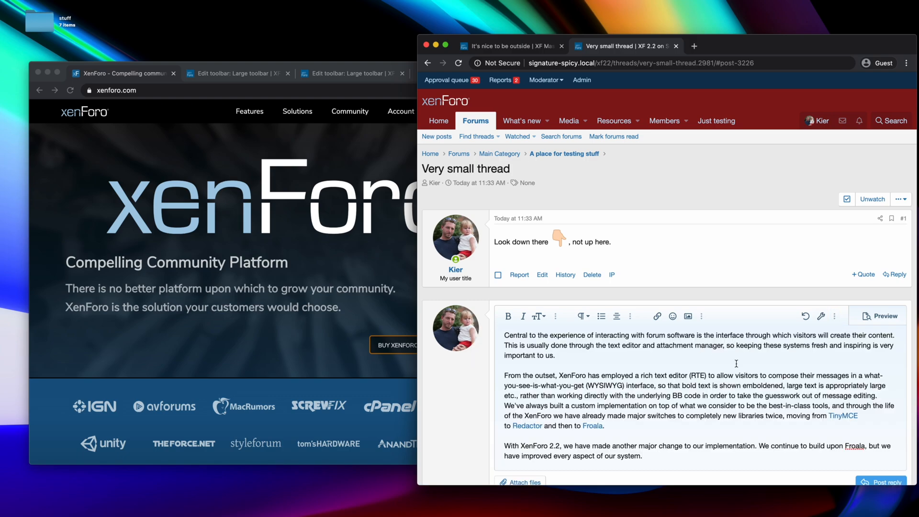
- Bold the word 'experience' and colour the following italic sentence red
double_click(566, 335)
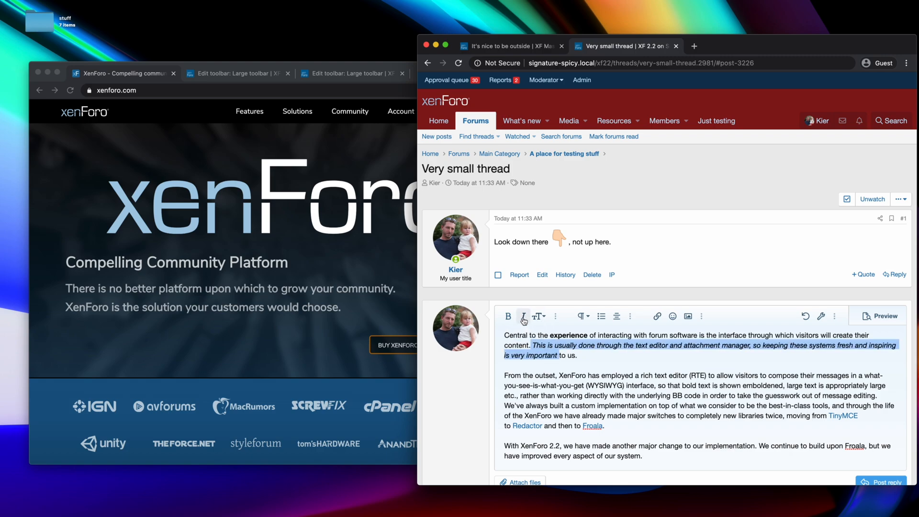
click(538, 316)
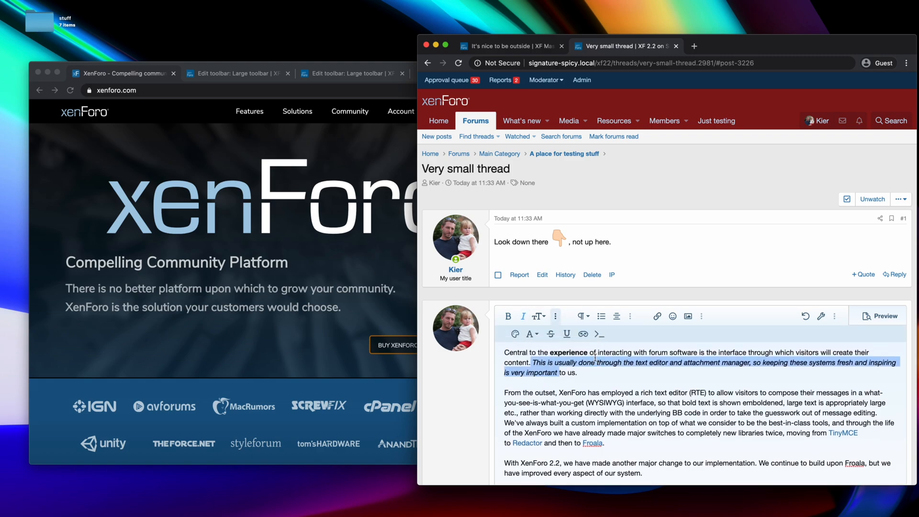
click(529, 333)
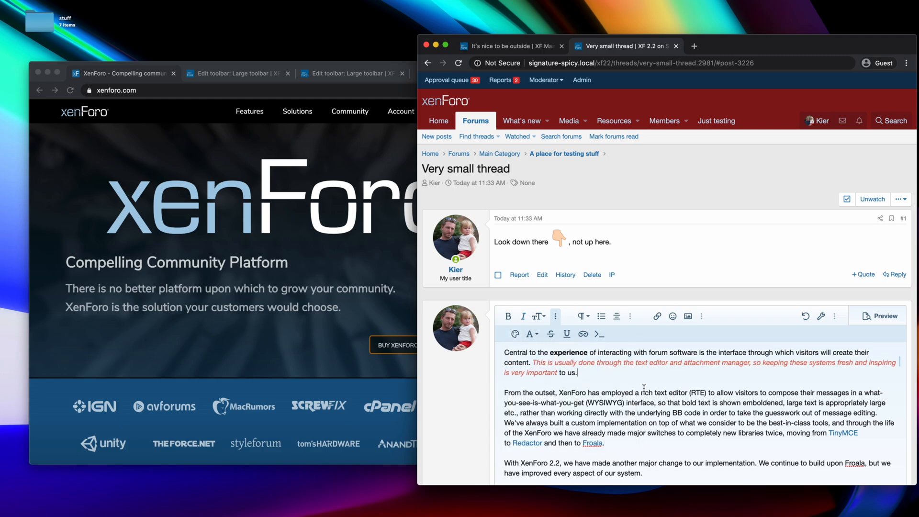
scroll(down, 3)
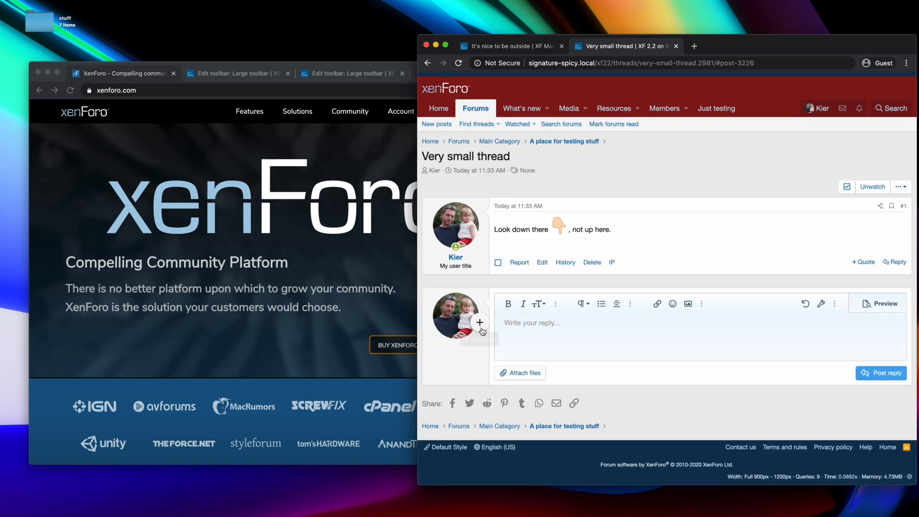
- Type 'Hello' followed by a numbered list: one, two, three
text(Hell)
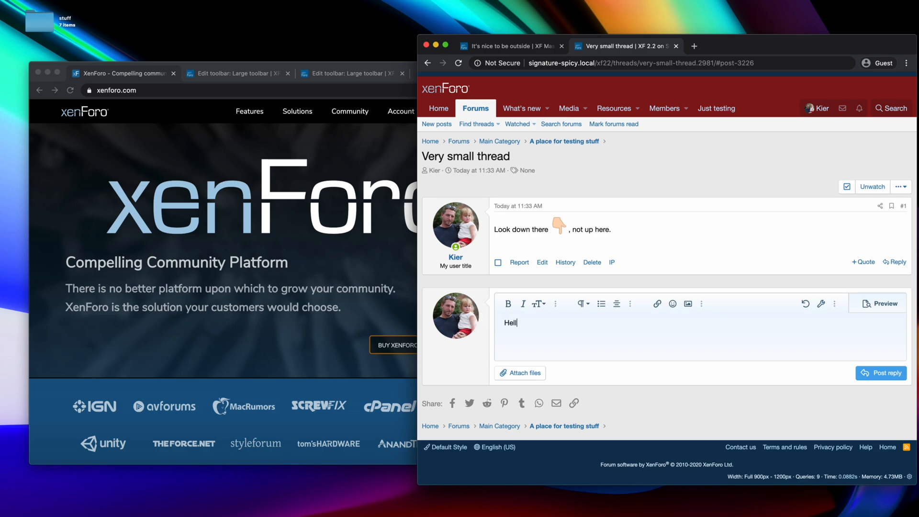
text(o)
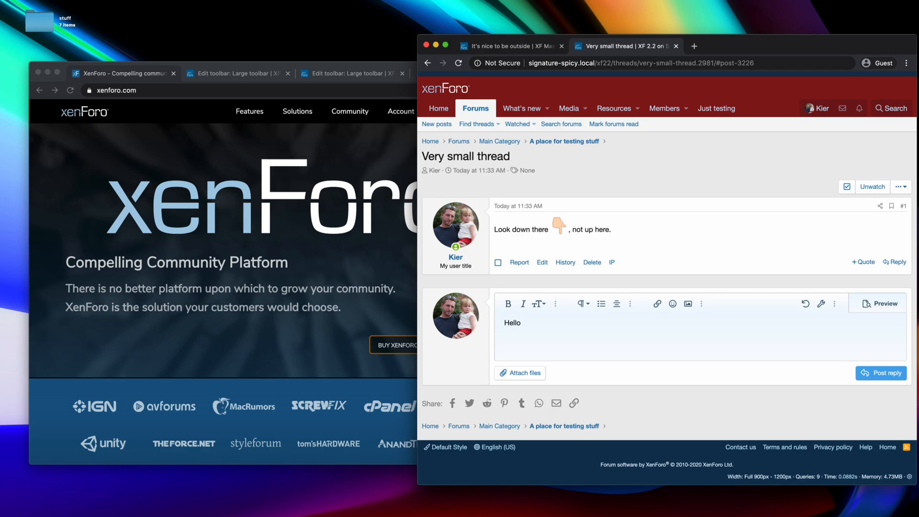
mouse_move(482, 336)
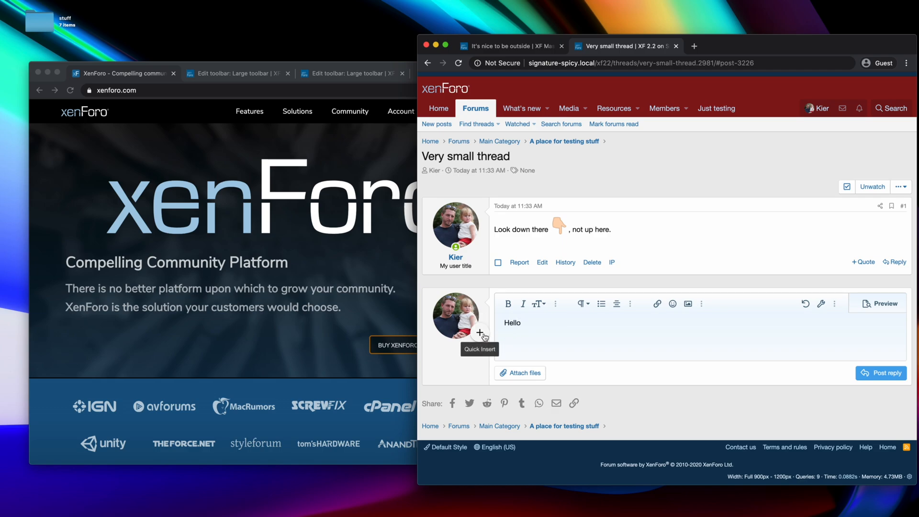
click(480, 333)
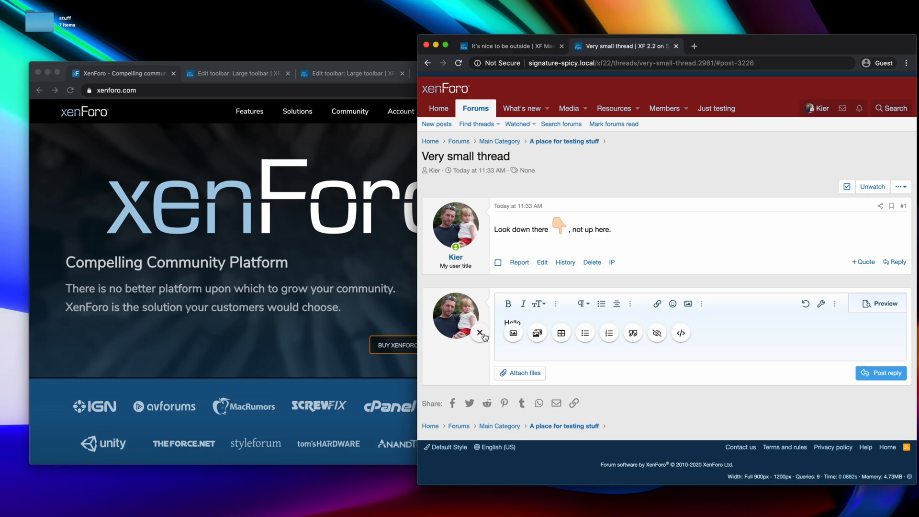
mouse_move(586, 336)
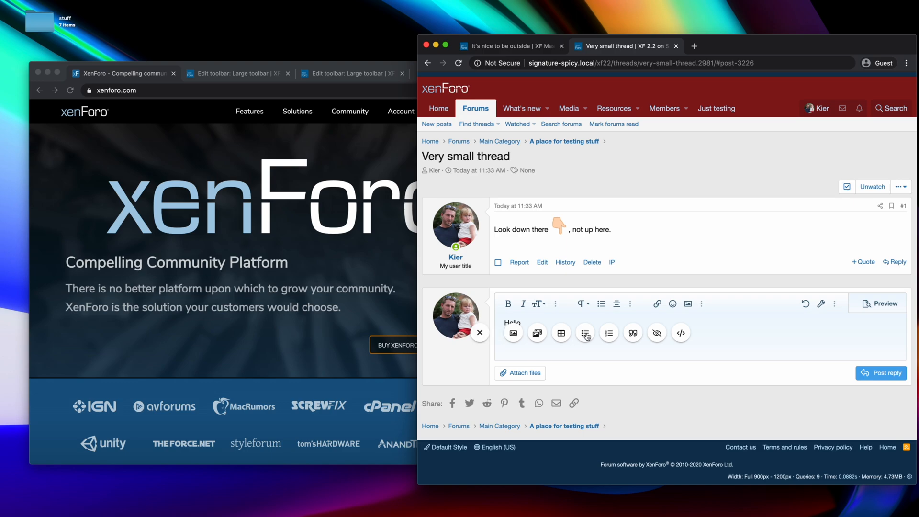
mouse_move(609, 337)
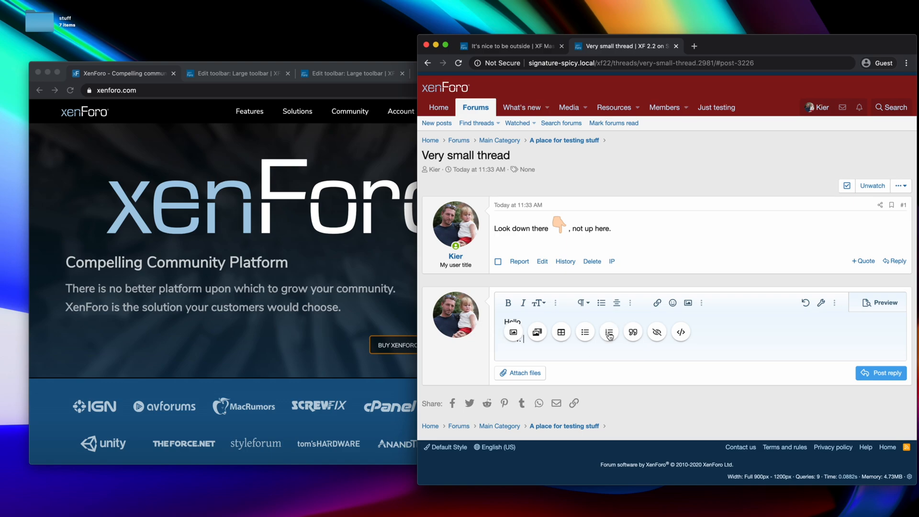
click(608, 332)
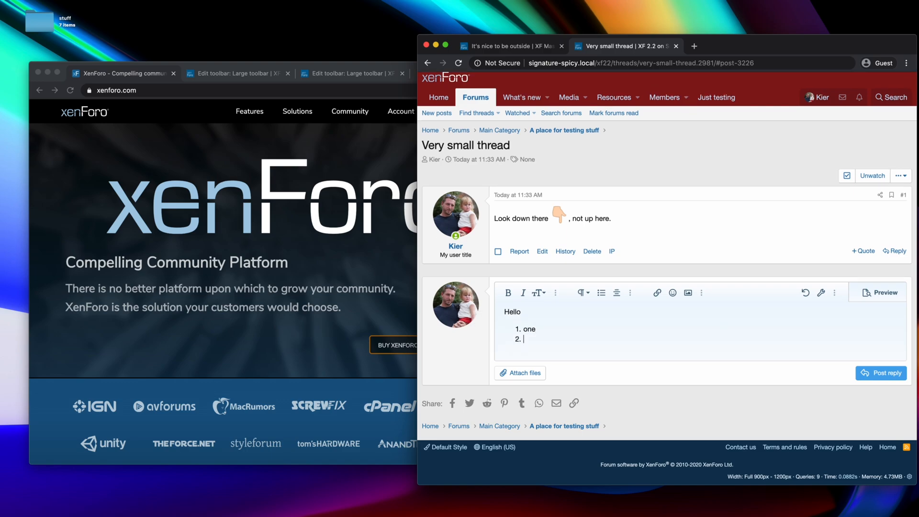
text(two)
text(three)
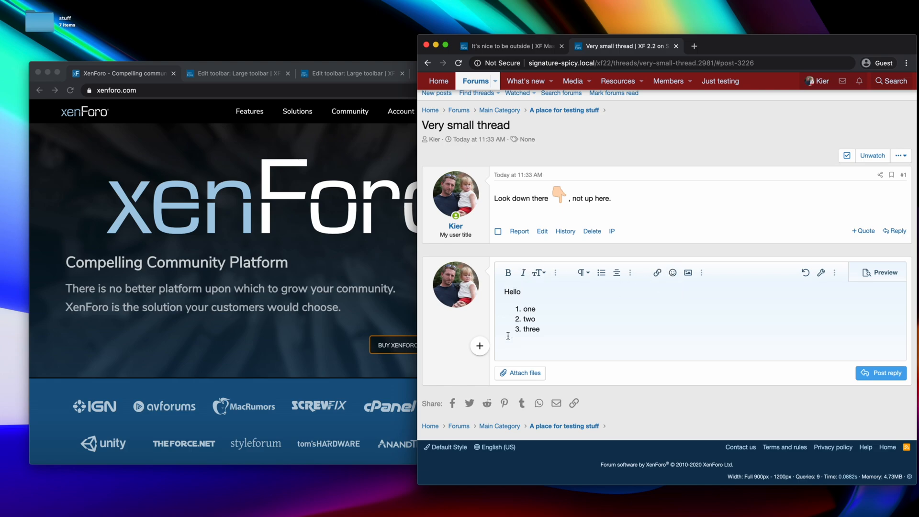
mouse_move(479, 345)
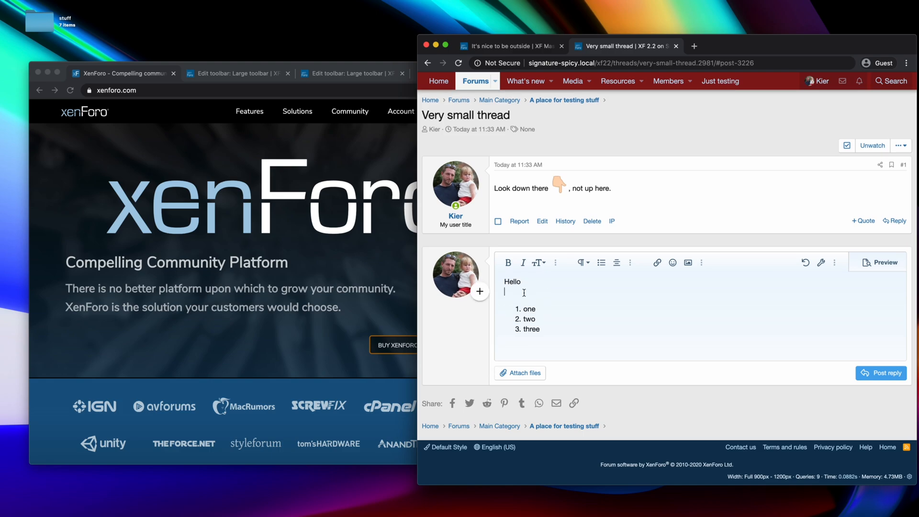
mouse_move(483, 314)
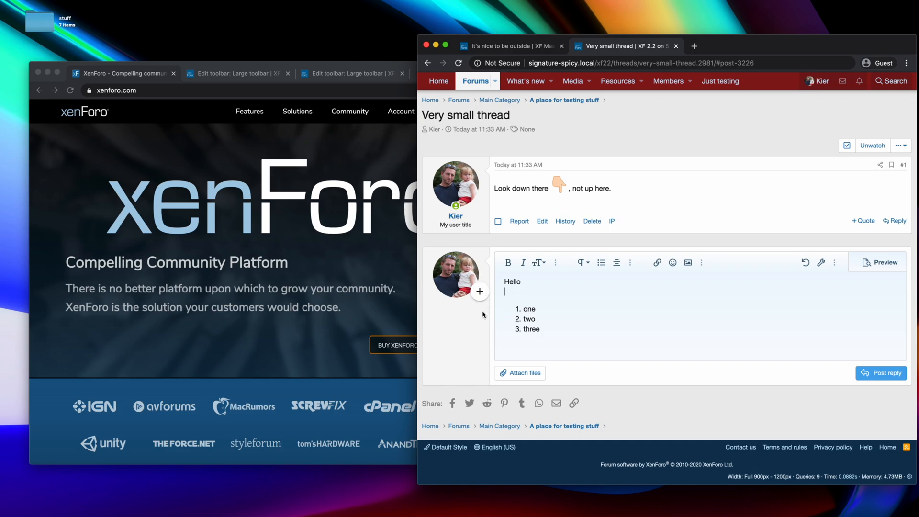
mouse_move(465, 346)
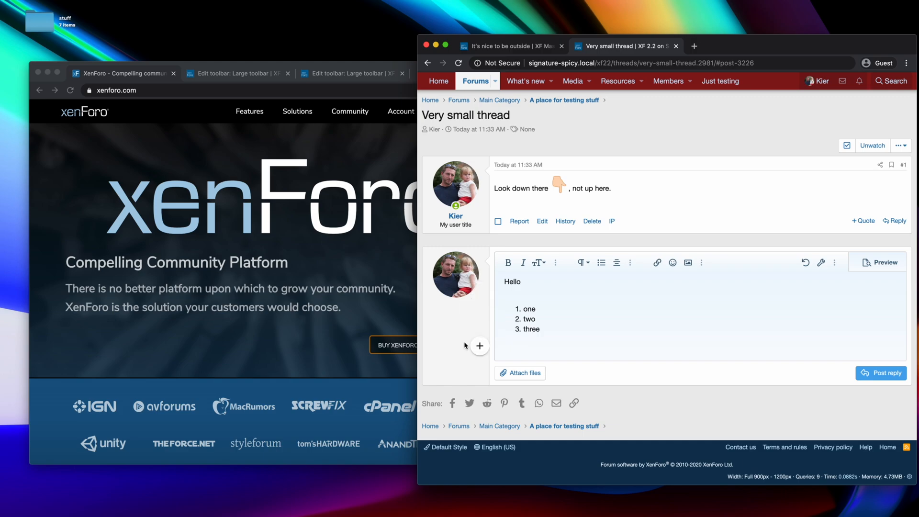
mouse_move(466, 365)
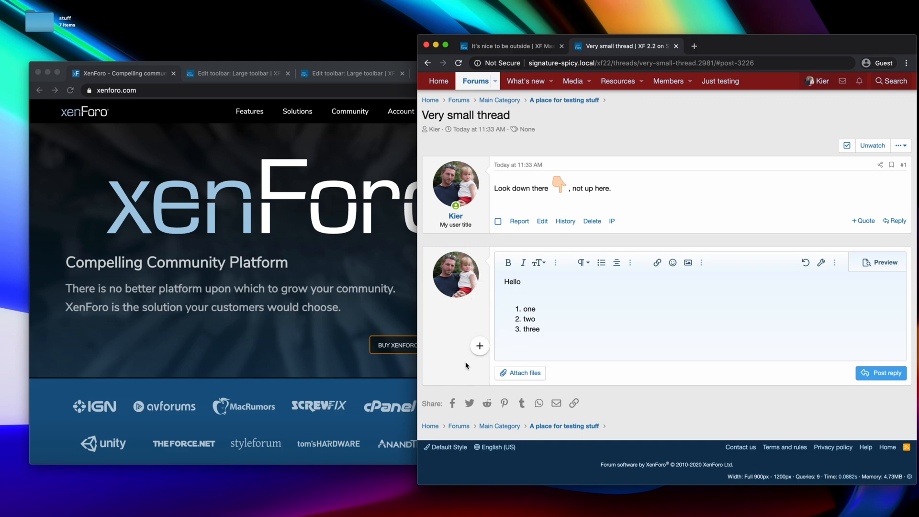
mouse_move(479, 347)
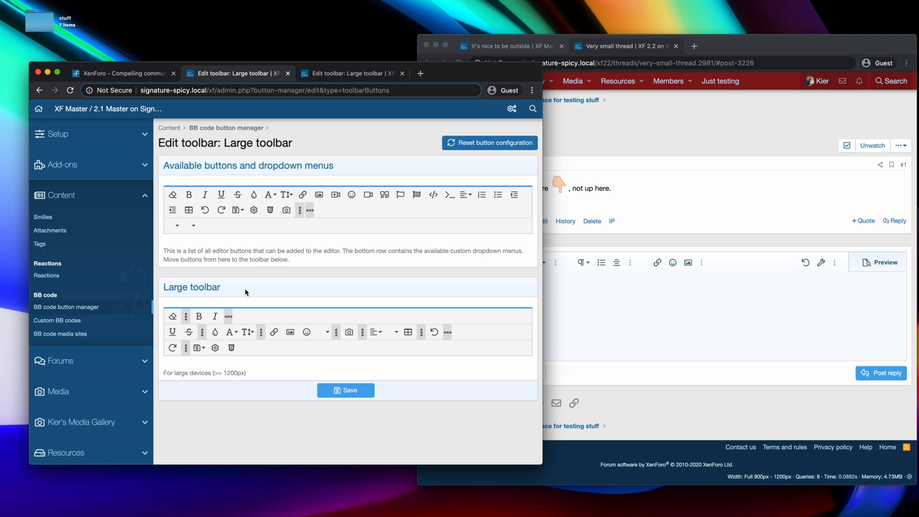
mouse_move(263, 293)
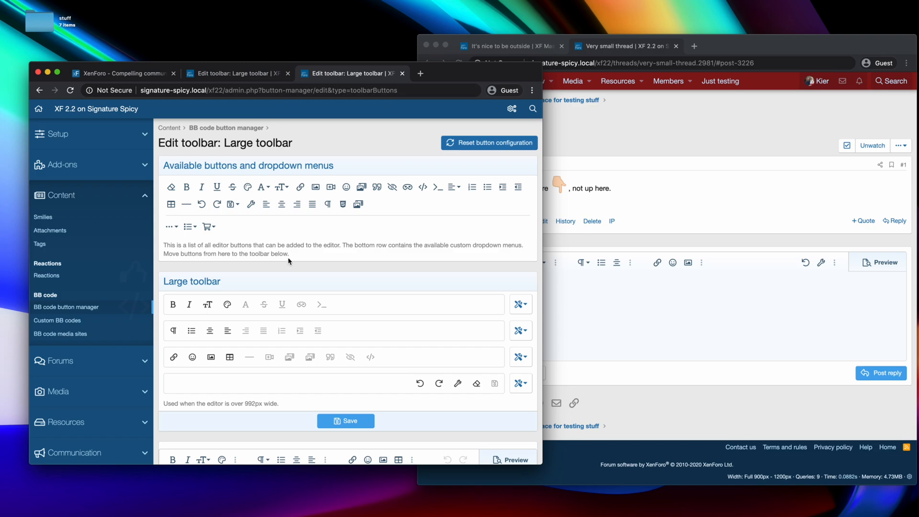
mouse_move(383, 274)
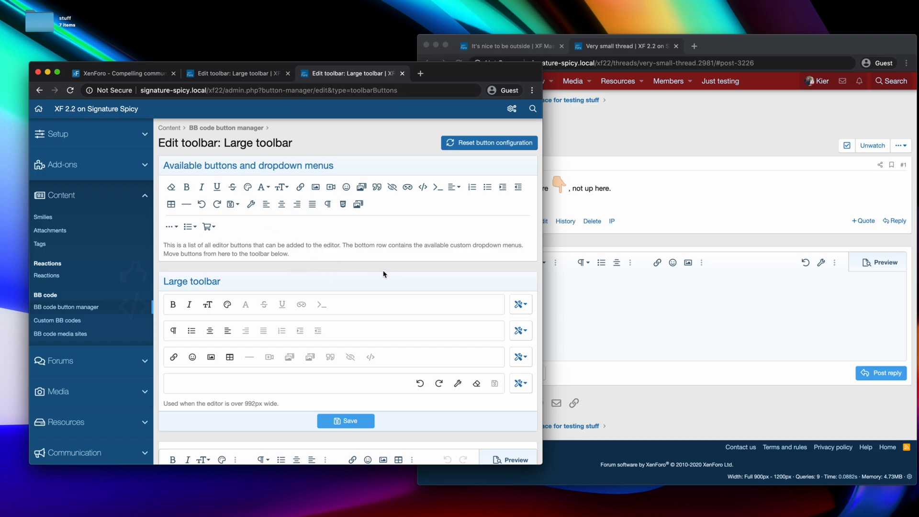
mouse_move(236, 244)
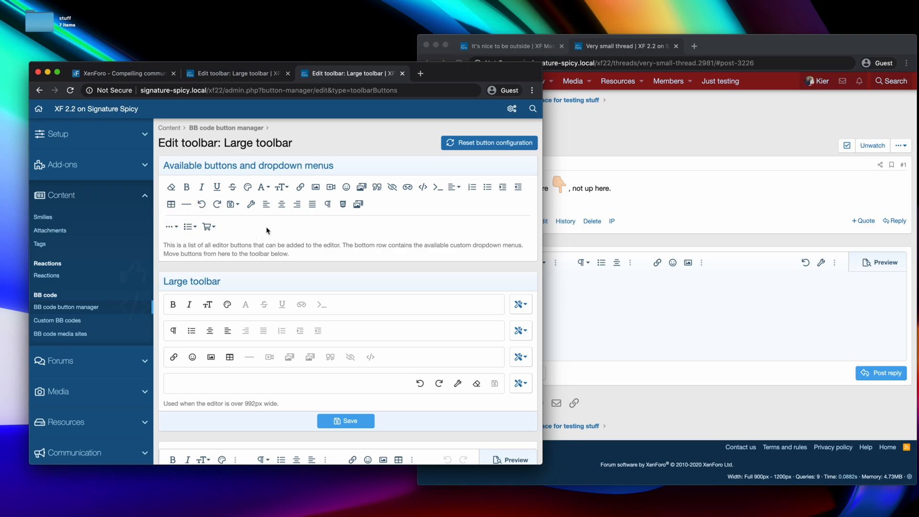
mouse_move(164, 388)
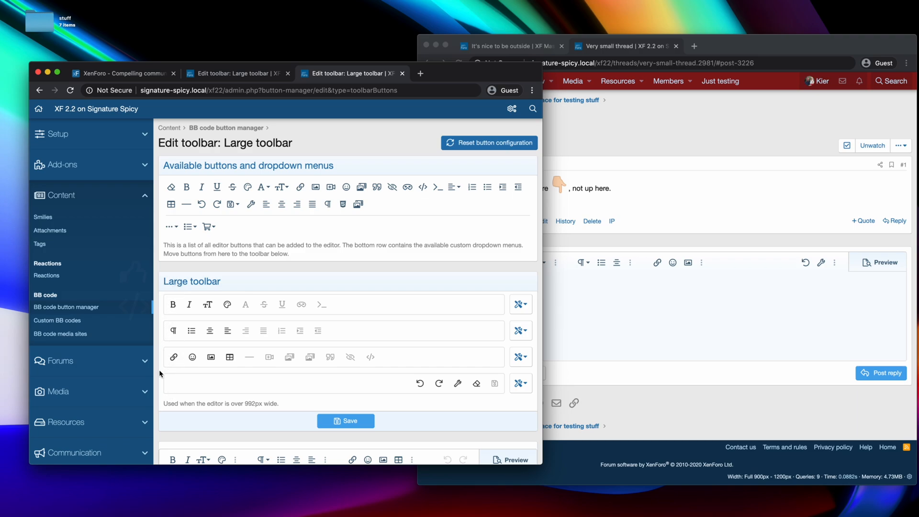
mouse_move(430, 302)
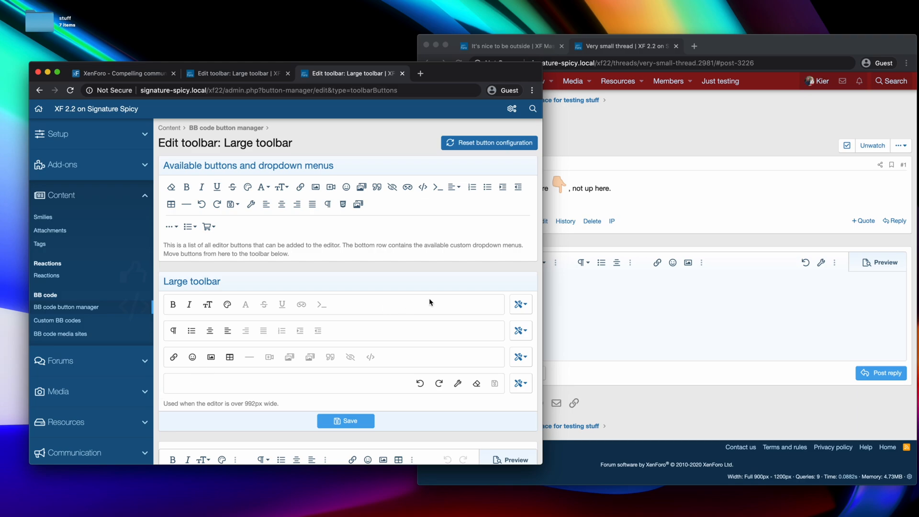
mouse_move(371, 214)
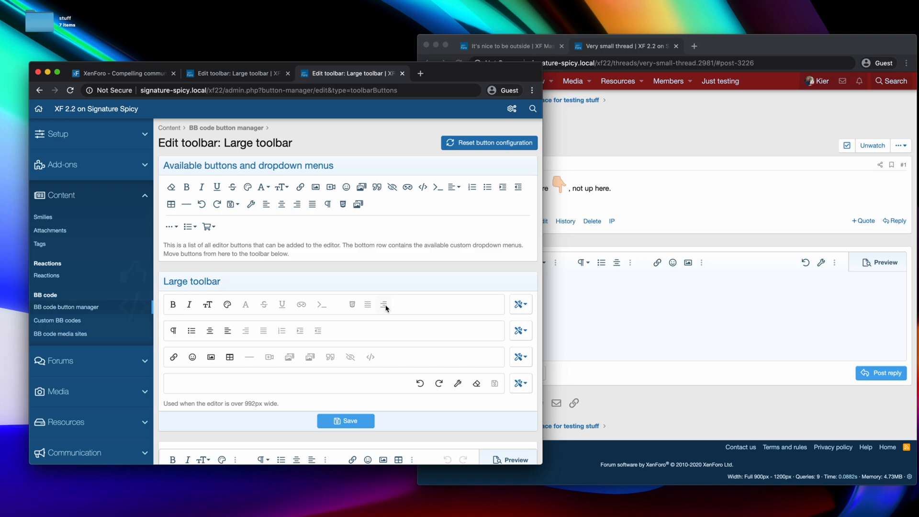
mouse_move(476, 384)
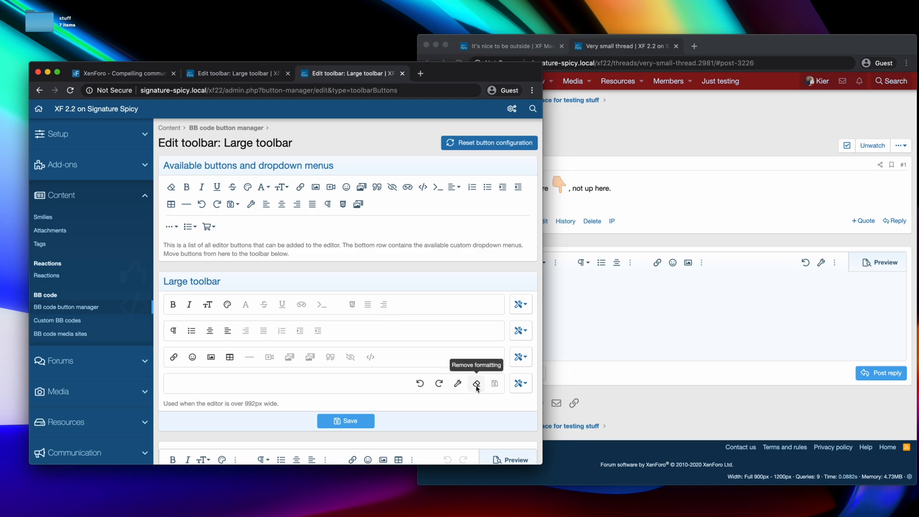
mouse_move(476, 389)
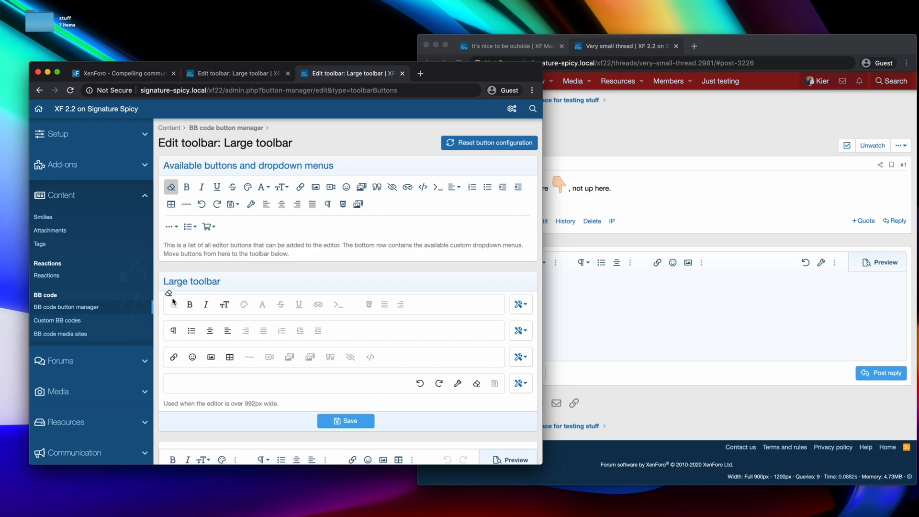
mouse_move(172, 304)
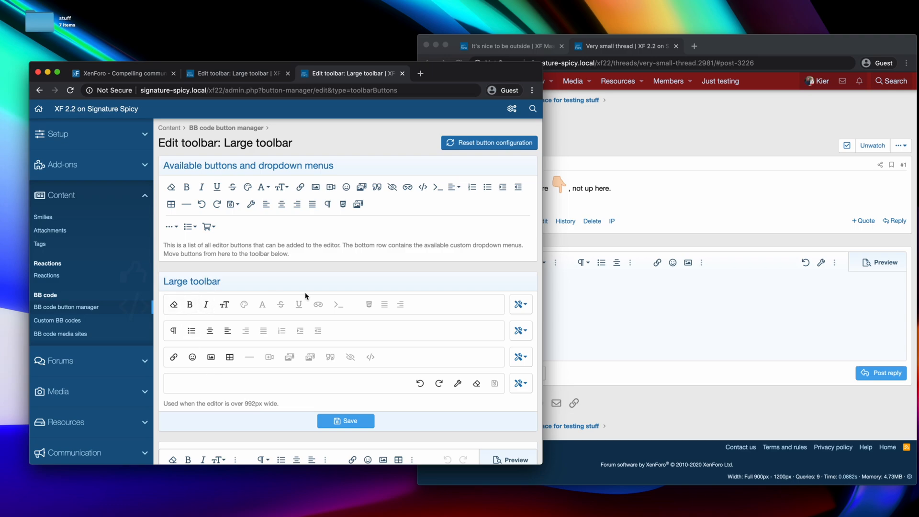
mouse_move(385, 297)
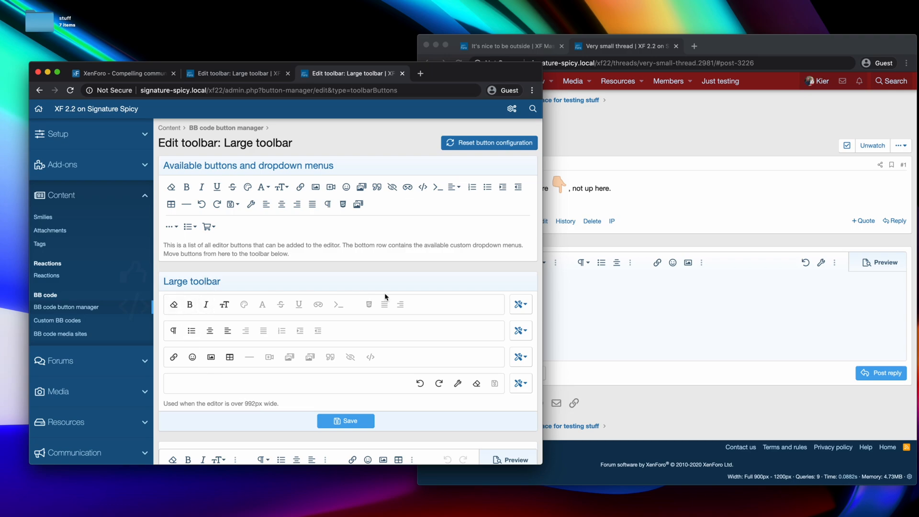
- Scroll down to the Large toolbar layout preview
scroll(down, 3)
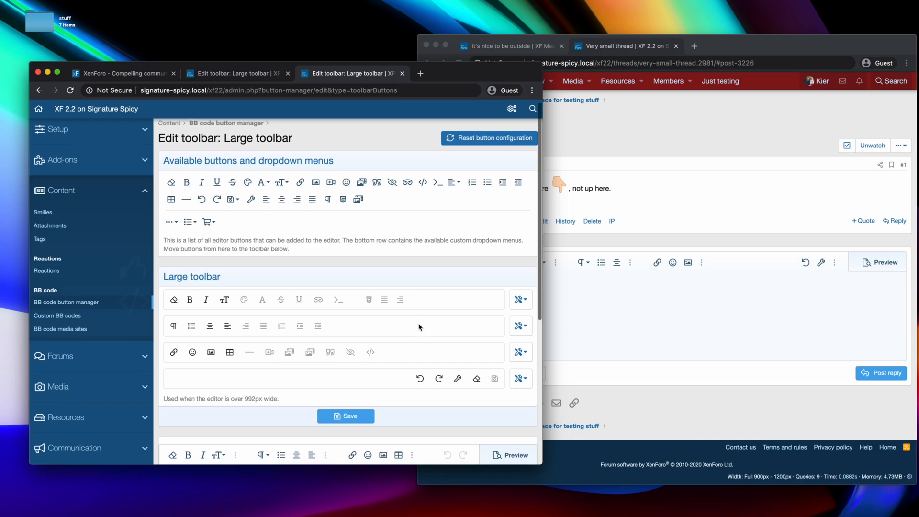
scroll(down, 3)
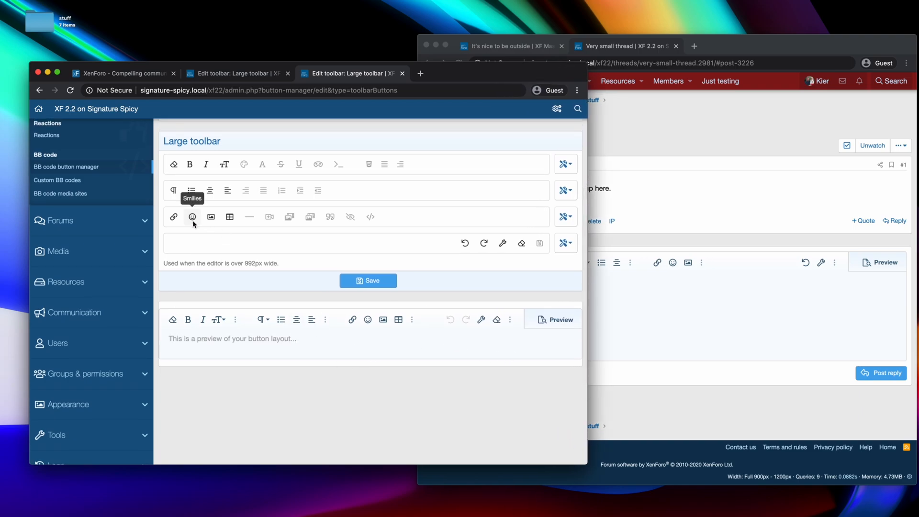
mouse_move(398, 319)
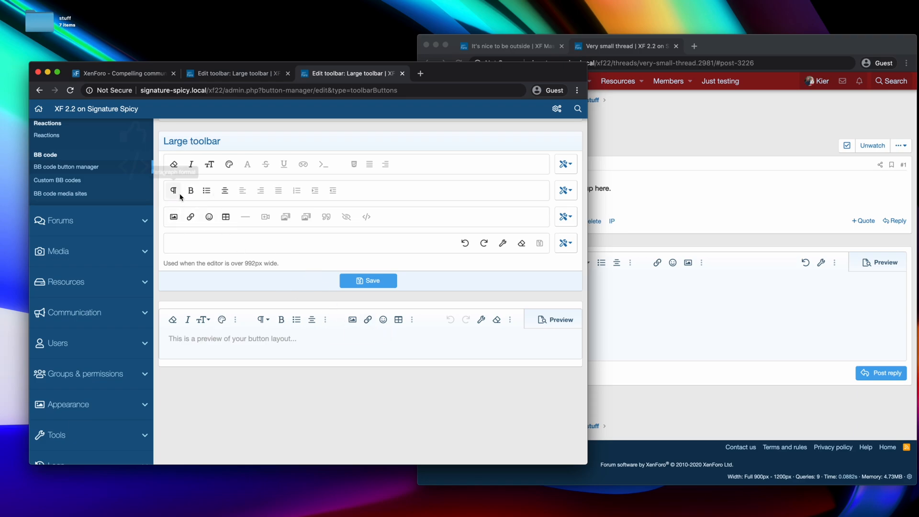
- Try the rearranged toolbar by typing 'Hello' in the forum reply editor
scroll(down, 3)
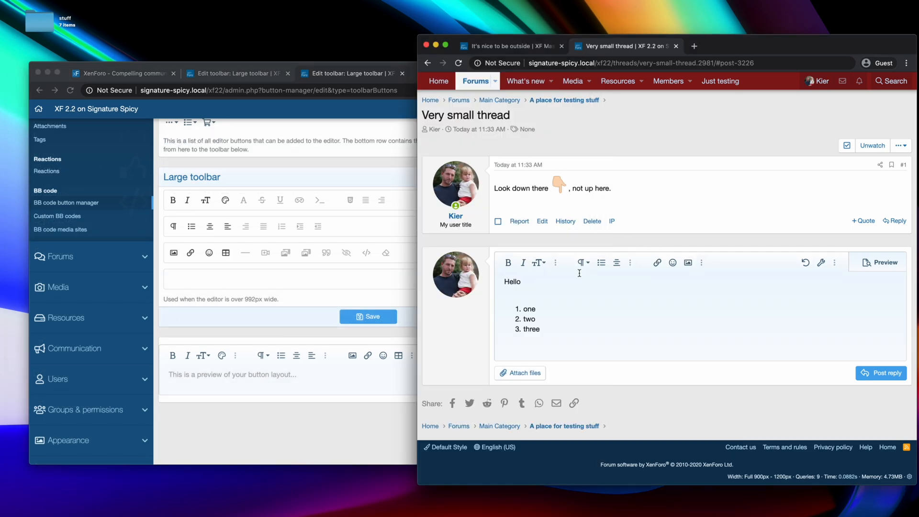
mouse_move(507, 261)
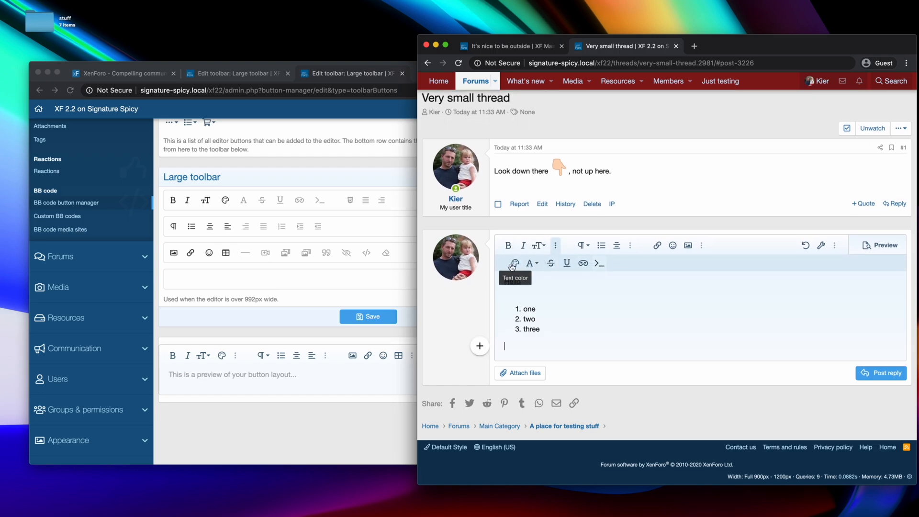
text(Hello)
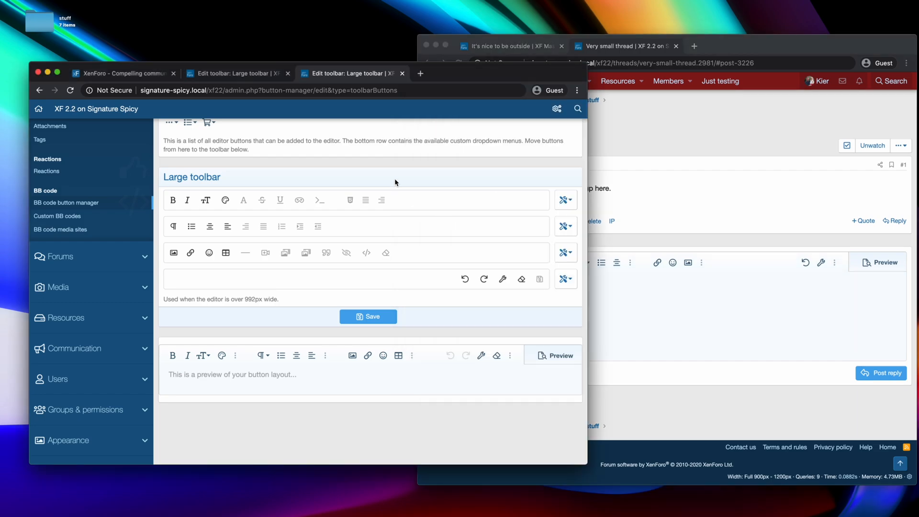
mouse_move(163, 209)
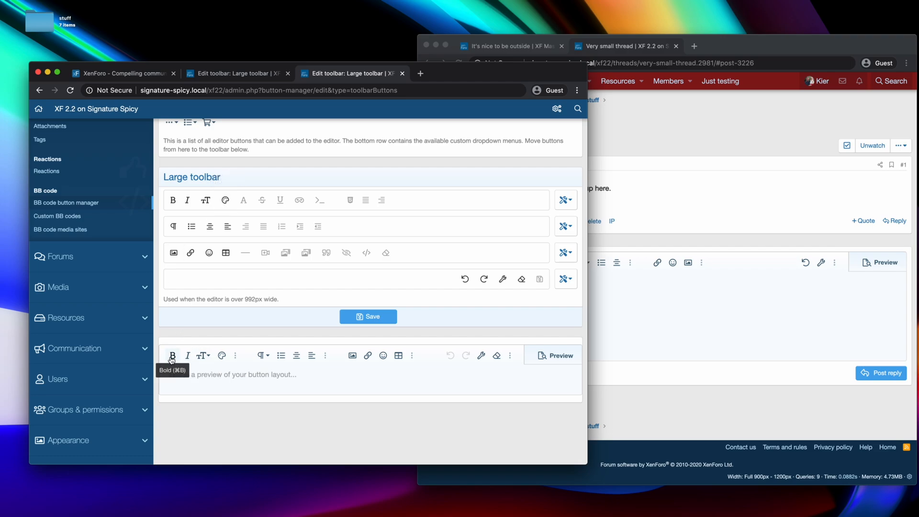
- Reveal the preview's overflow buttons, then set the first group's Buttons visible to 2
click(235, 355)
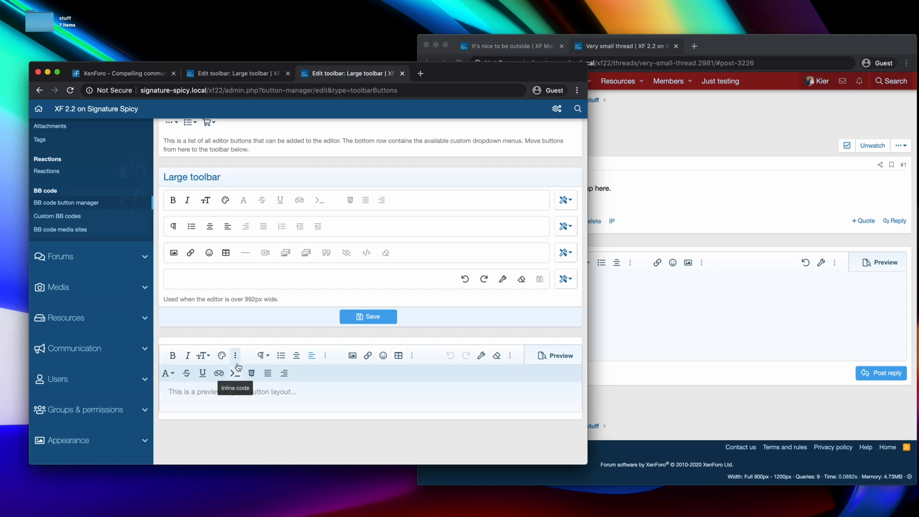
mouse_move(571, 218)
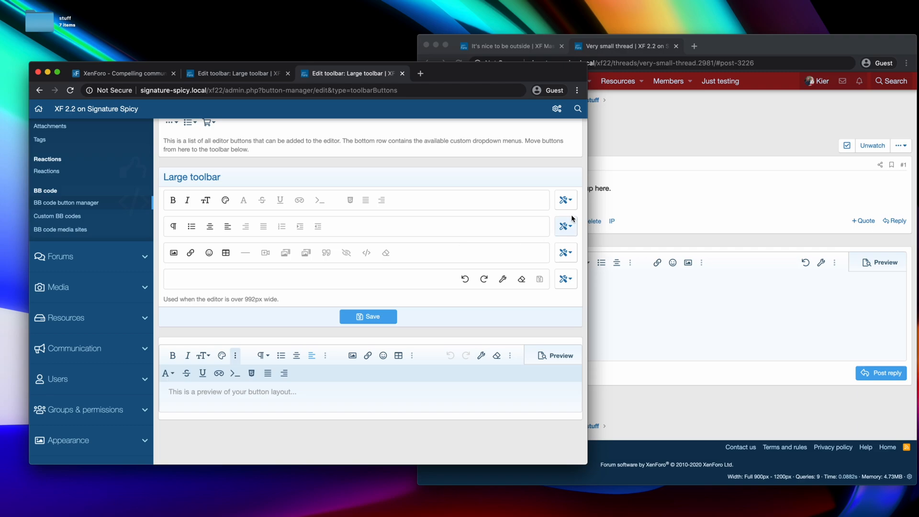
click(564, 199)
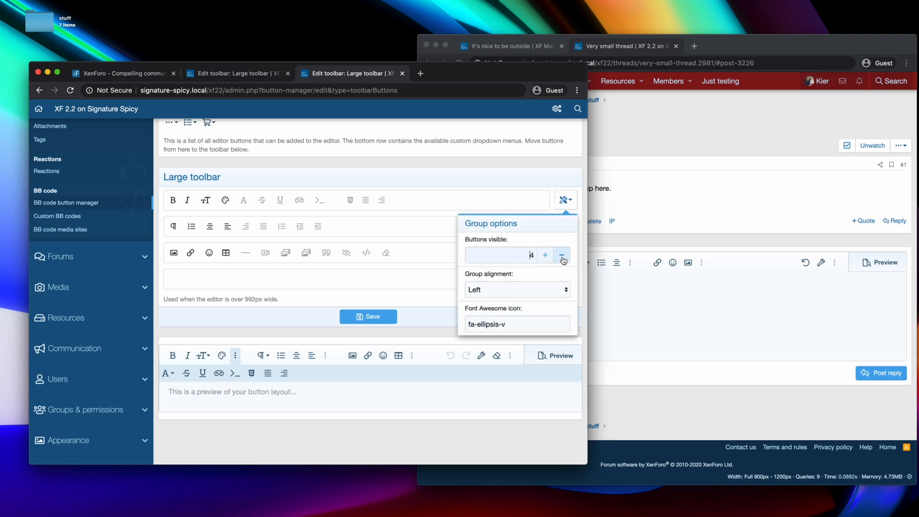
click(561, 254)
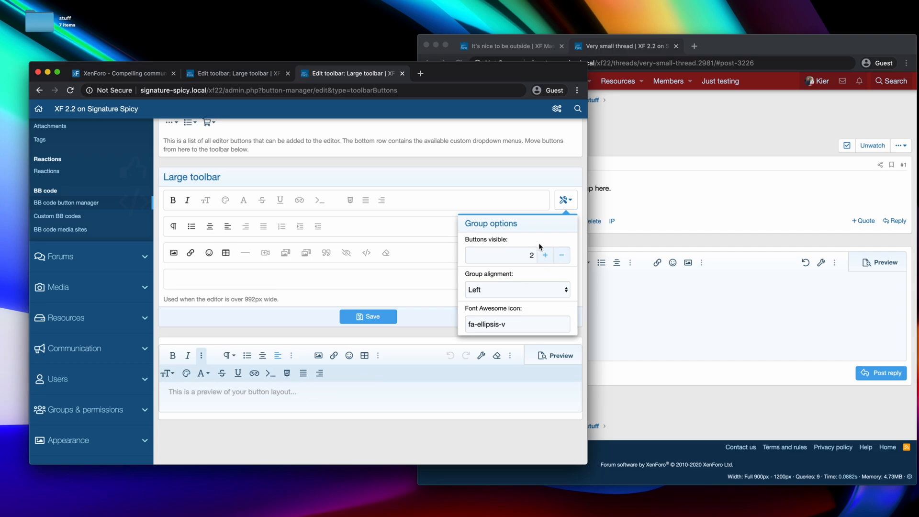
click(545, 254)
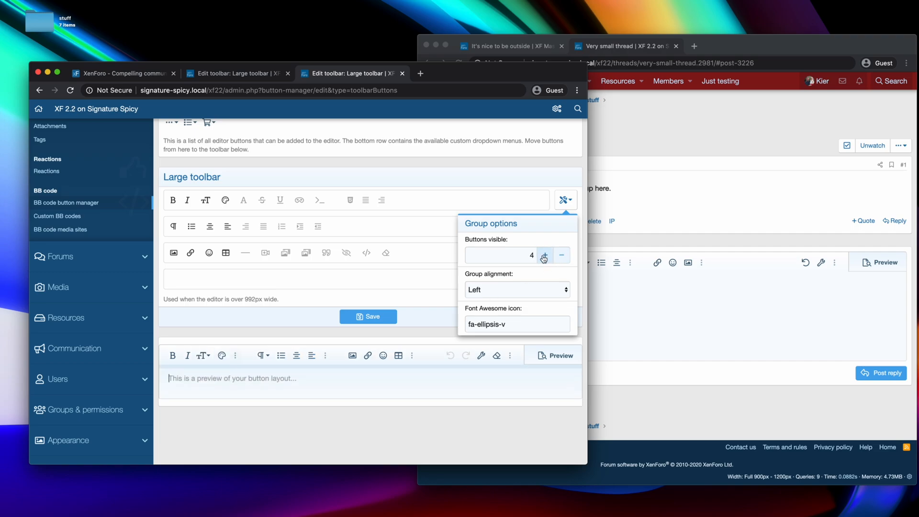
click(544, 254)
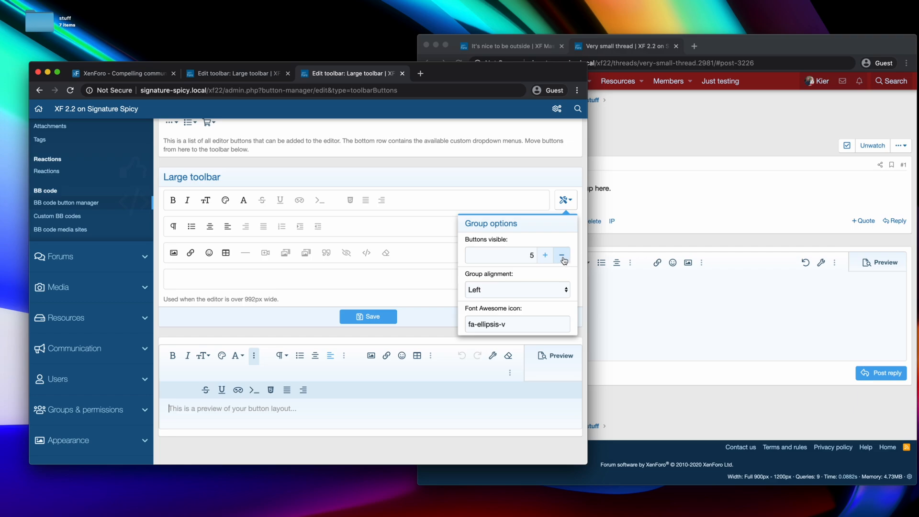
click(561, 255)
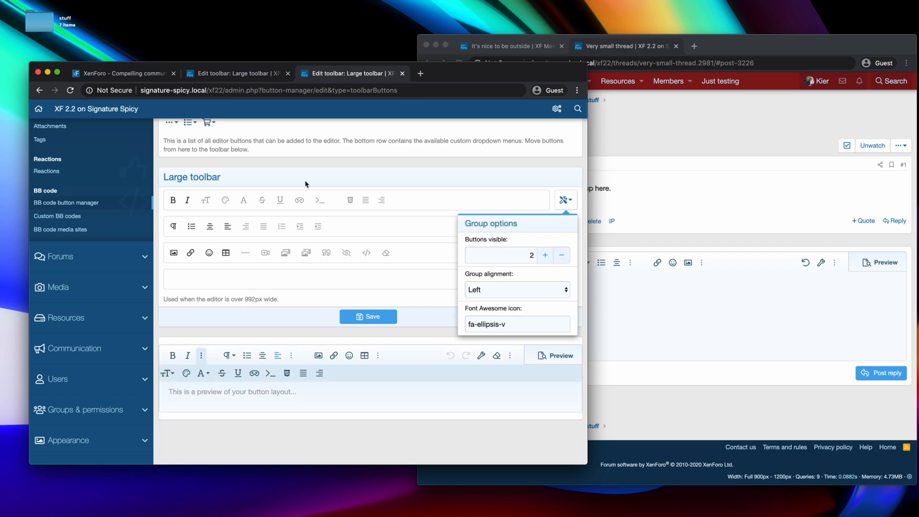
mouse_move(624, 230)
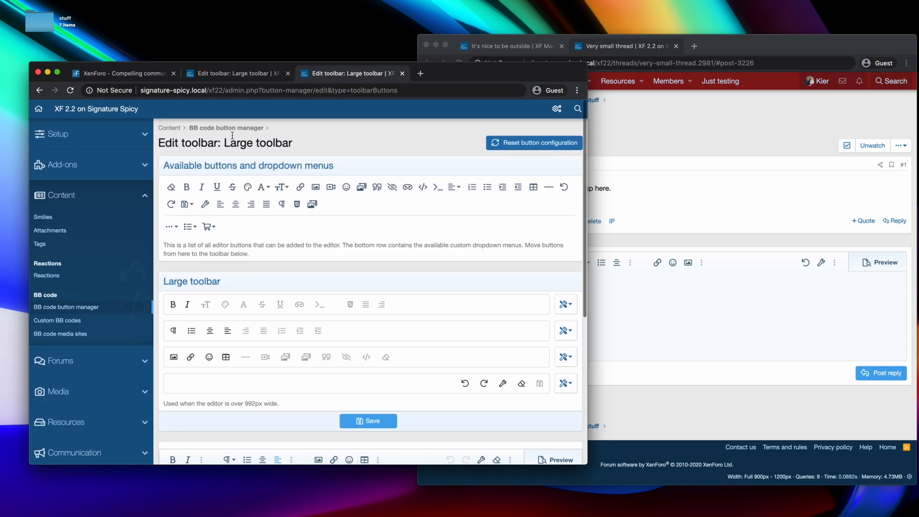
- Return to the BB code button manager's toolbar list via the breadcrumb
click(227, 128)
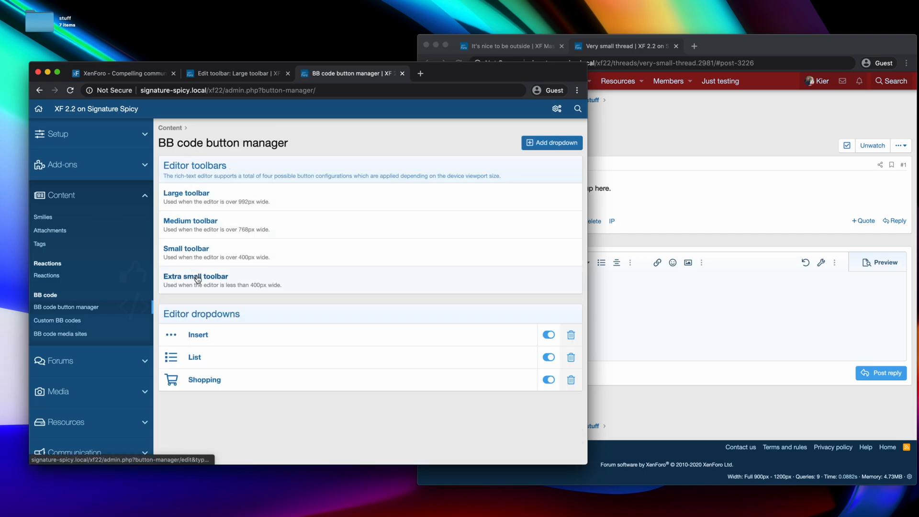
mouse_move(241, 264)
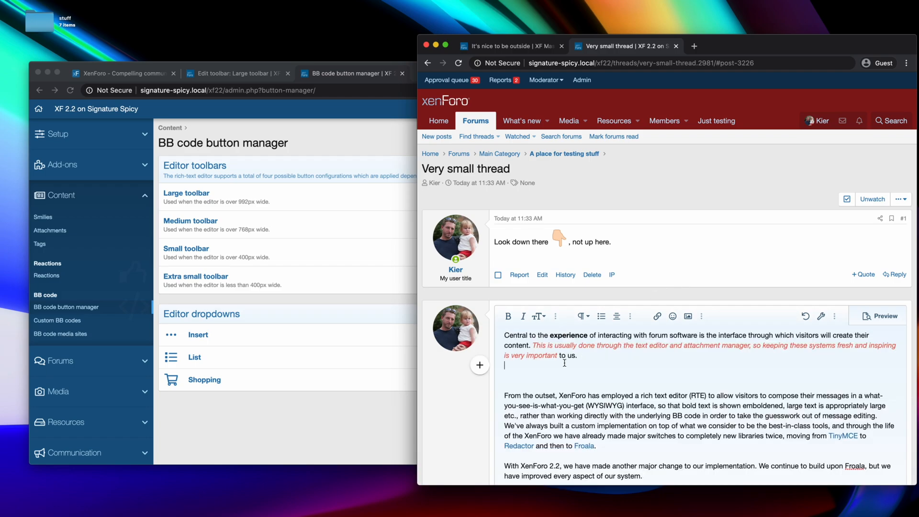
- Scroll to the first post and quote 'Look down there…, not up here.' into the reply
scroll(down, 3)
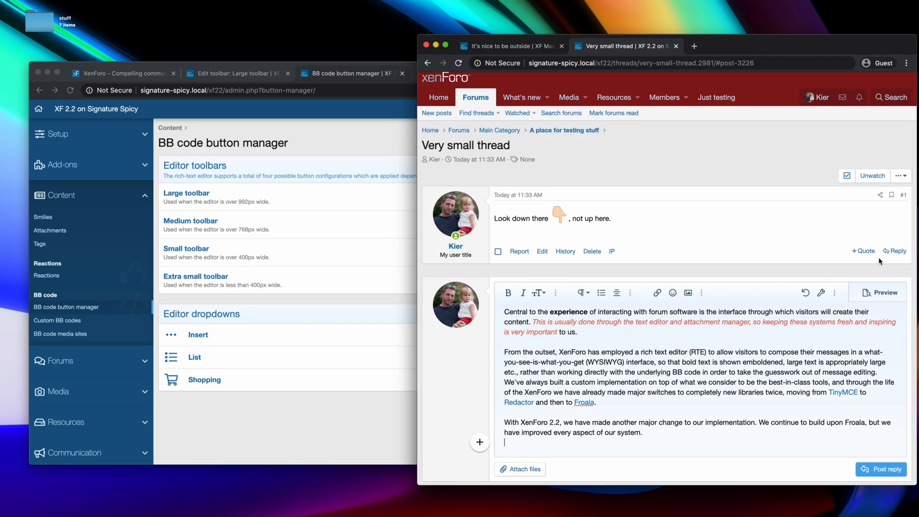
mouse_move(897, 250)
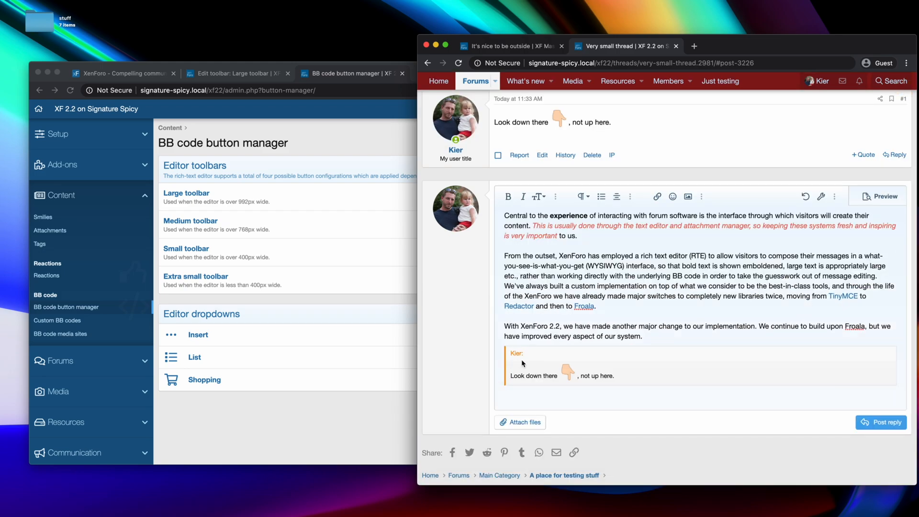
mouse_move(637, 383)
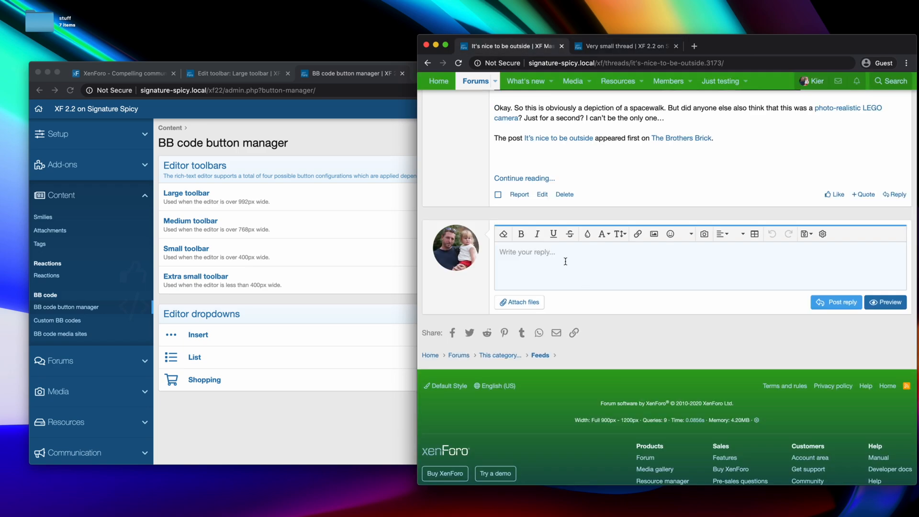
scroll(down, 3)
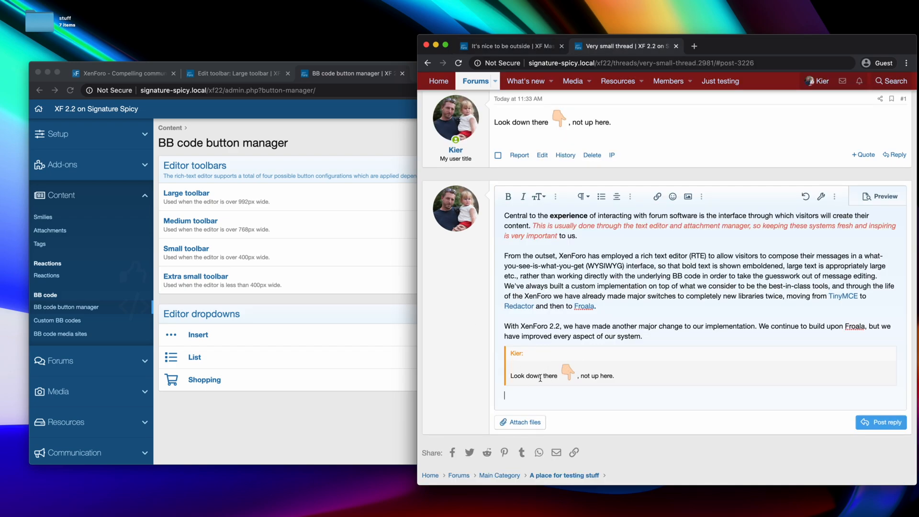
mouse_move(649, 378)
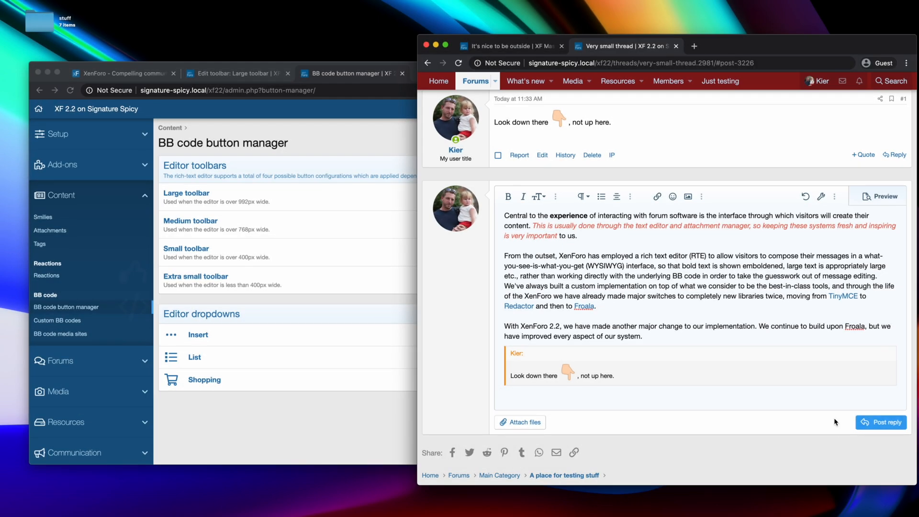
mouse_move(771, 358)
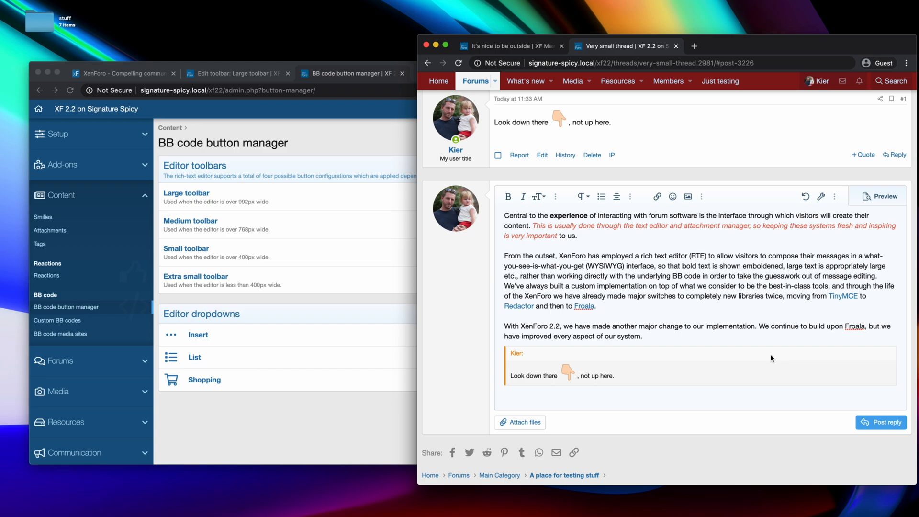
mouse_move(619, 81)
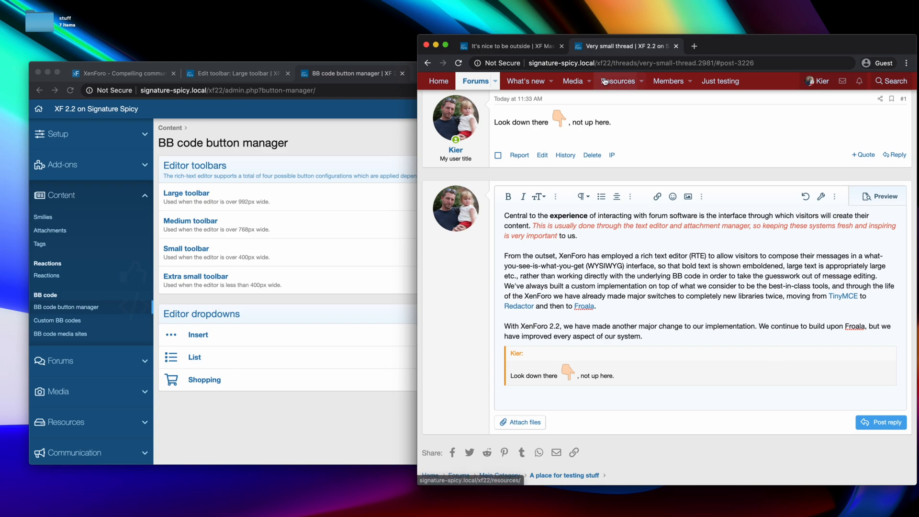
- Reply to the 'It's nice to be outside' post and attach abstract-background-beach-color-355288.jpg
click(509, 46)
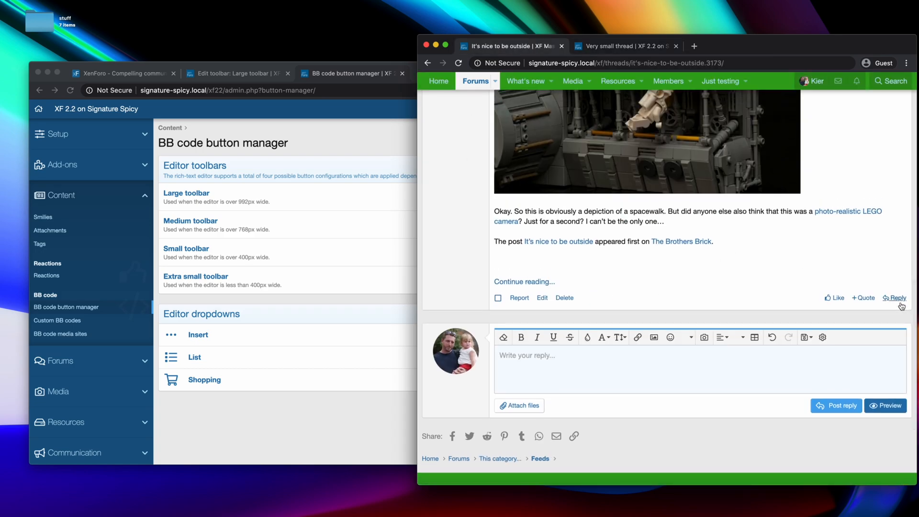
click(898, 298)
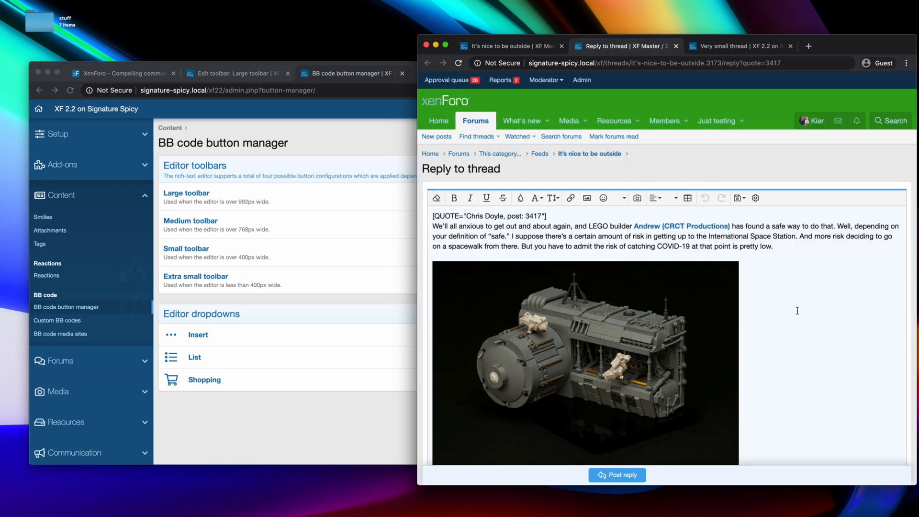
scroll(down, 3)
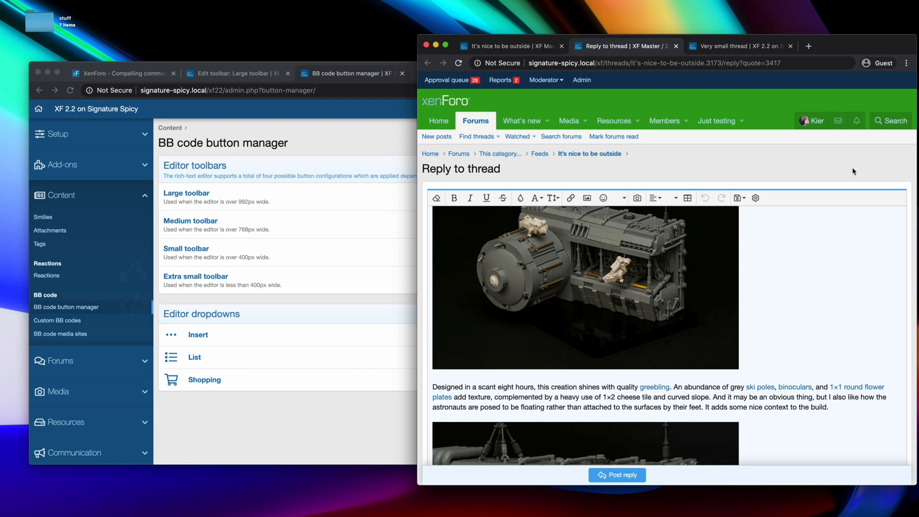
scroll(down, 3)
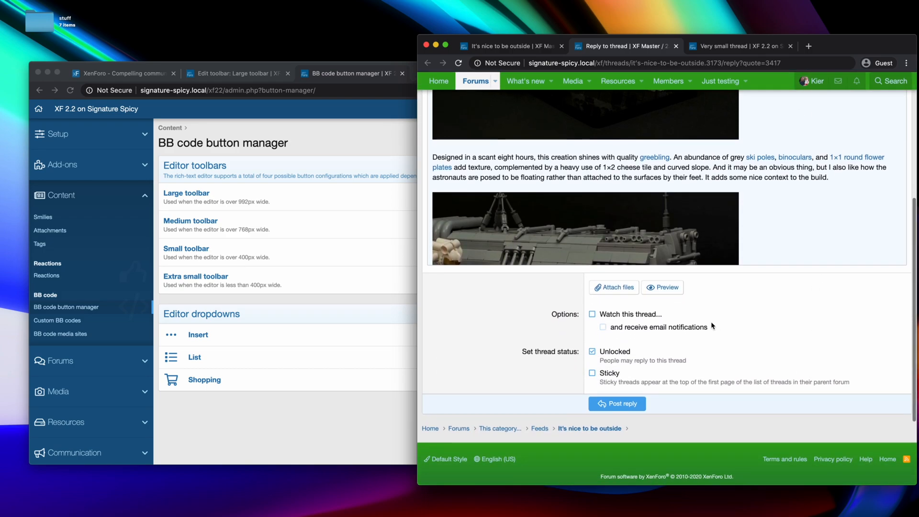
click(613, 287)
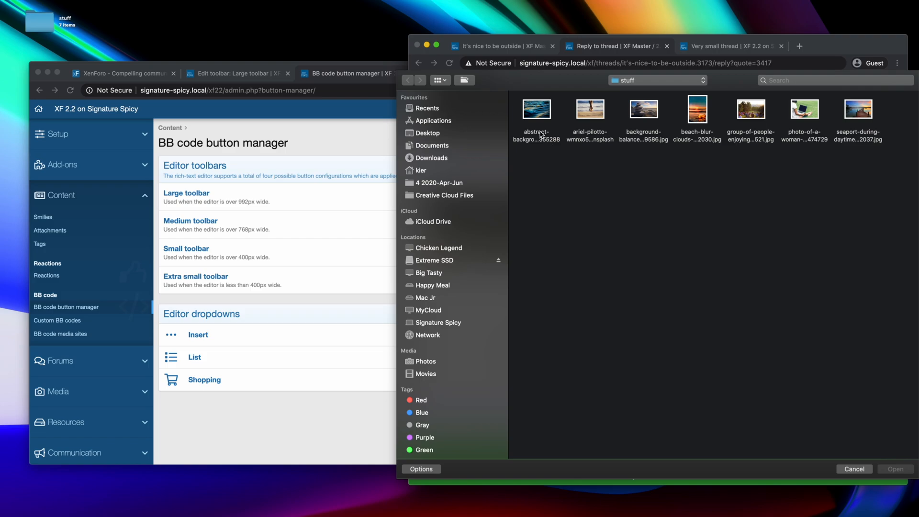
click(893, 468)
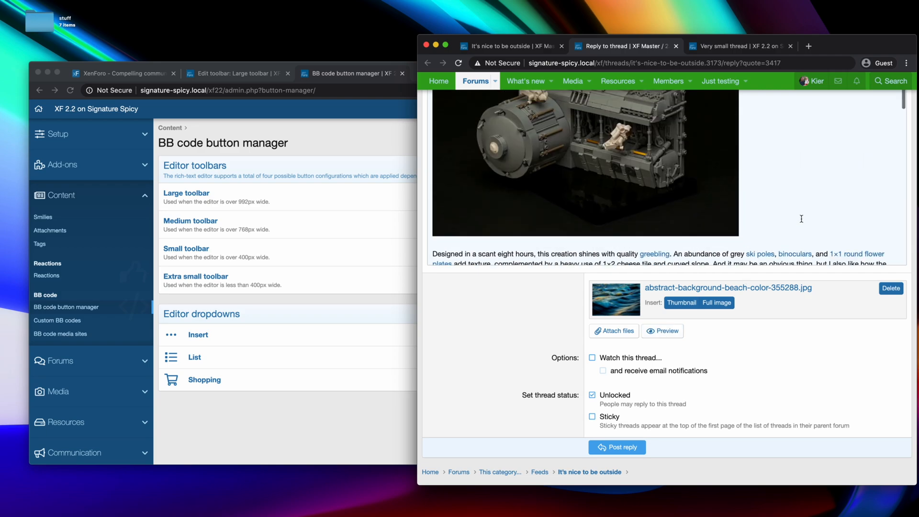
- Preview the reply and scroll through the rendered preview
click(662, 331)
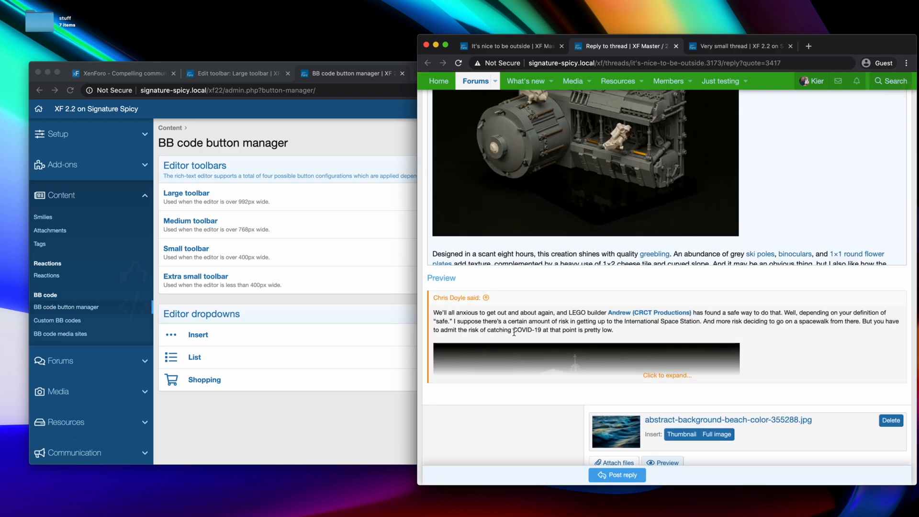
mouse_move(534, 305)
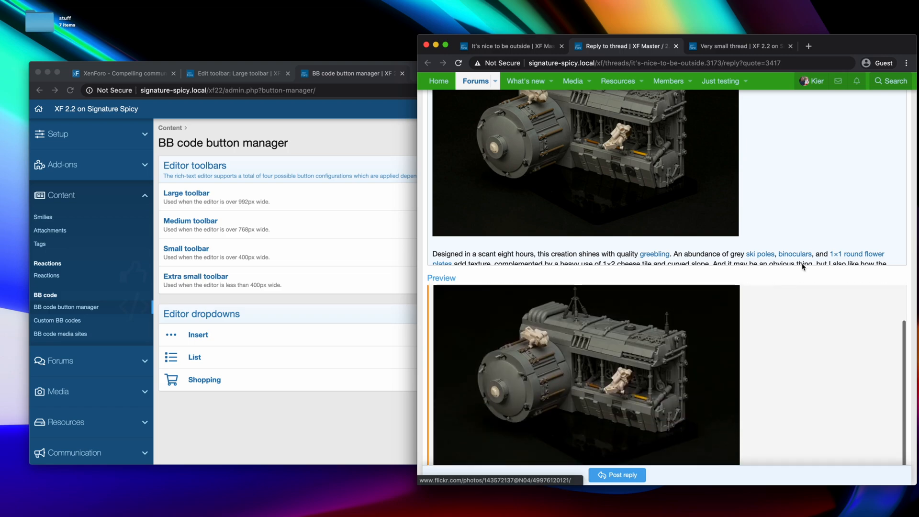
scroll(down, 3)
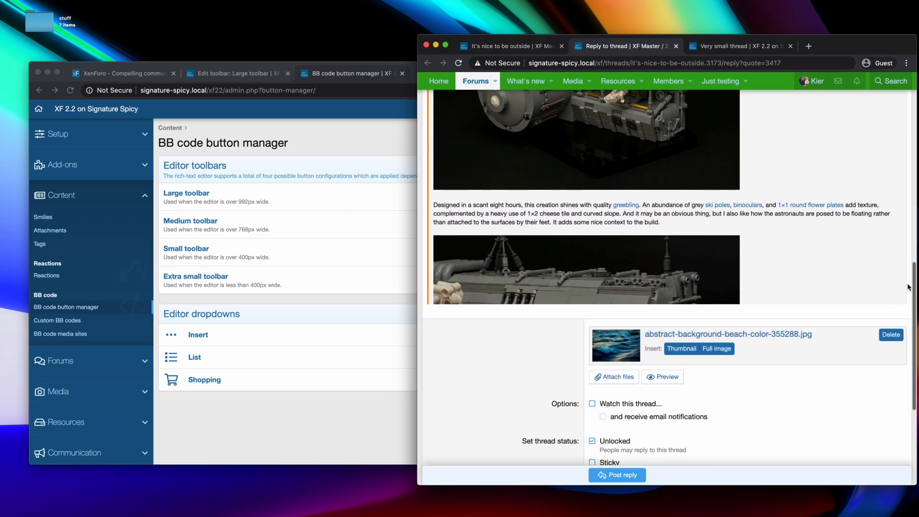
scroll(down, 3)
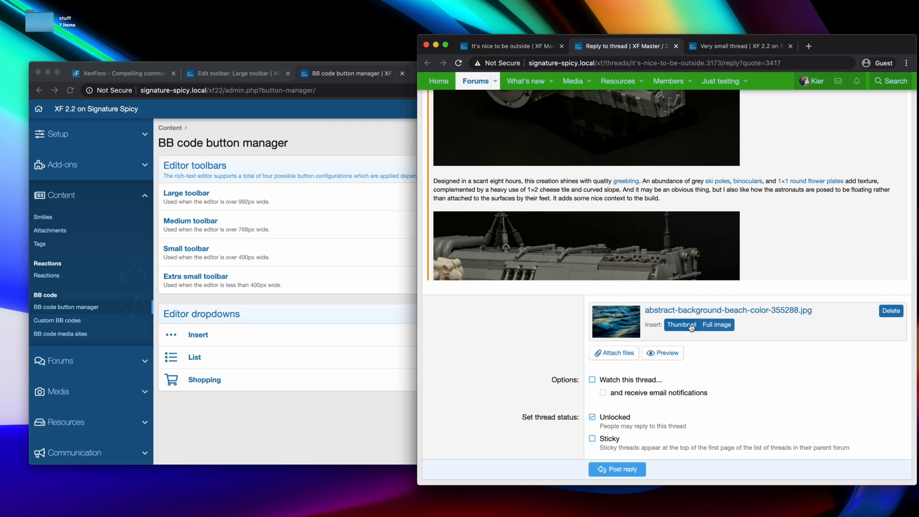
mouse_move(623, 318)
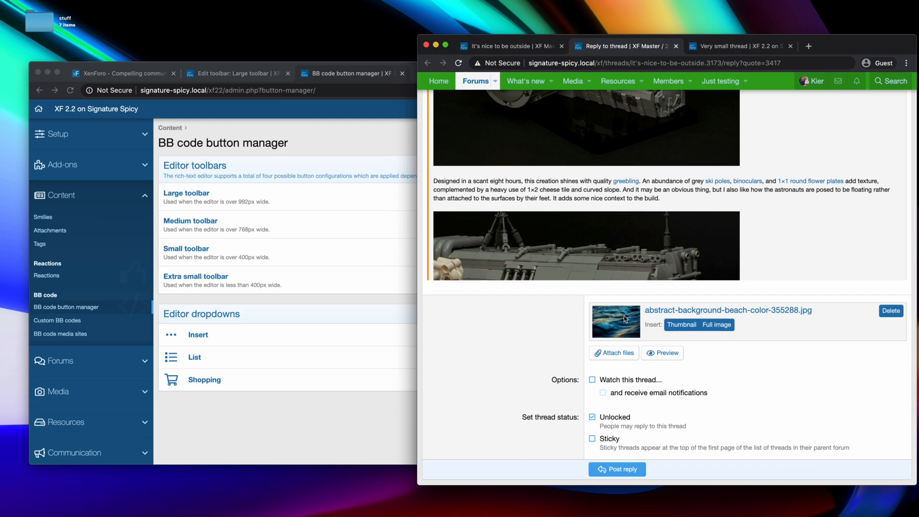
- Place the beach image thumbnail inside the quote, before 'Continue reading'
click(662, 352)
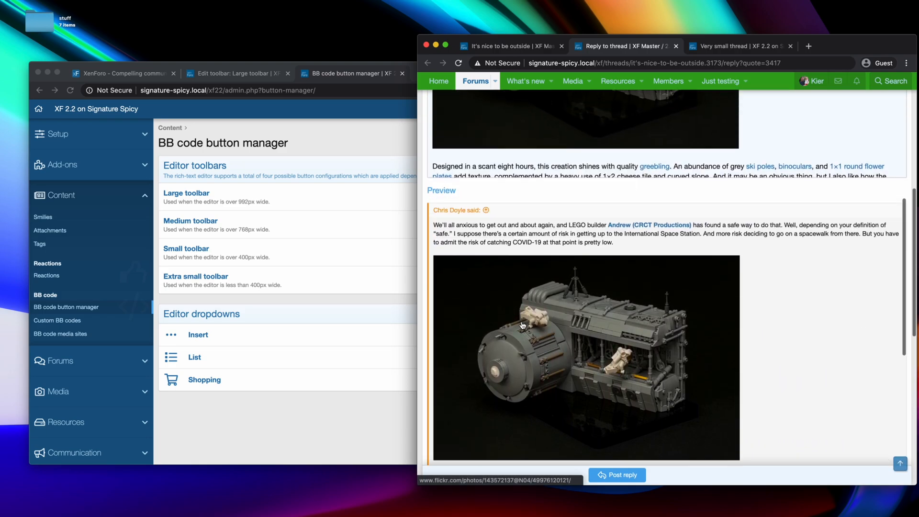
scroll(down, 3)
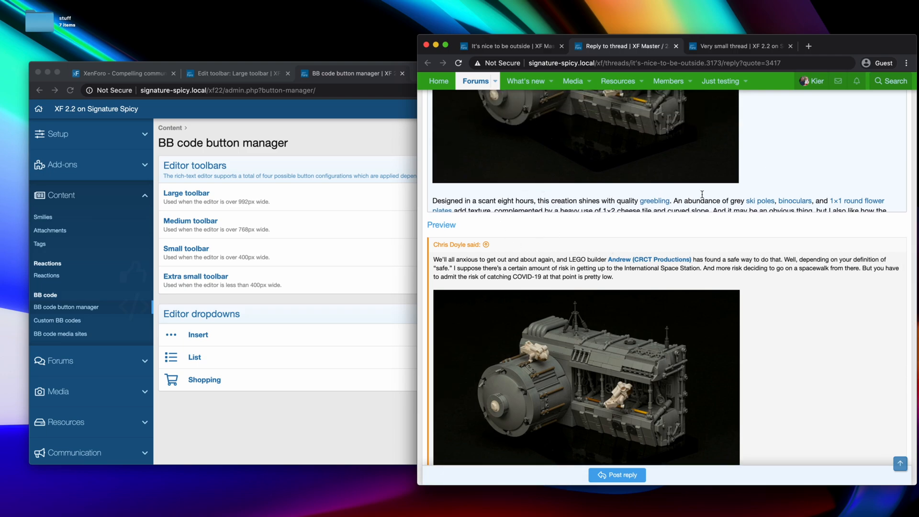
scroll(down, 3)
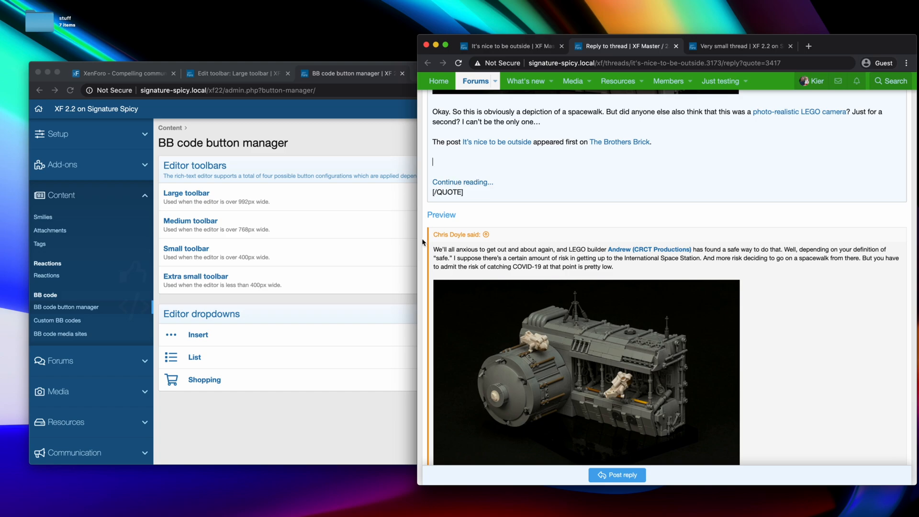
scroll(down, 3)
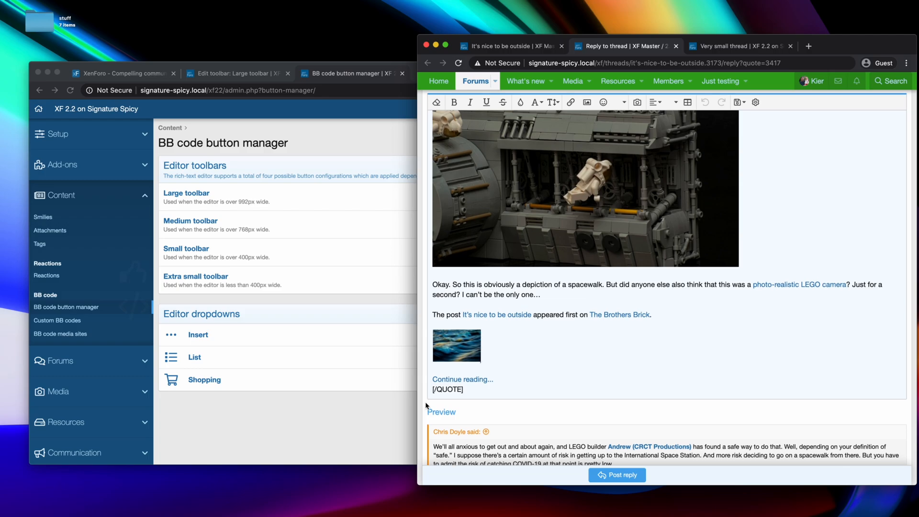
scroll(down, 3)
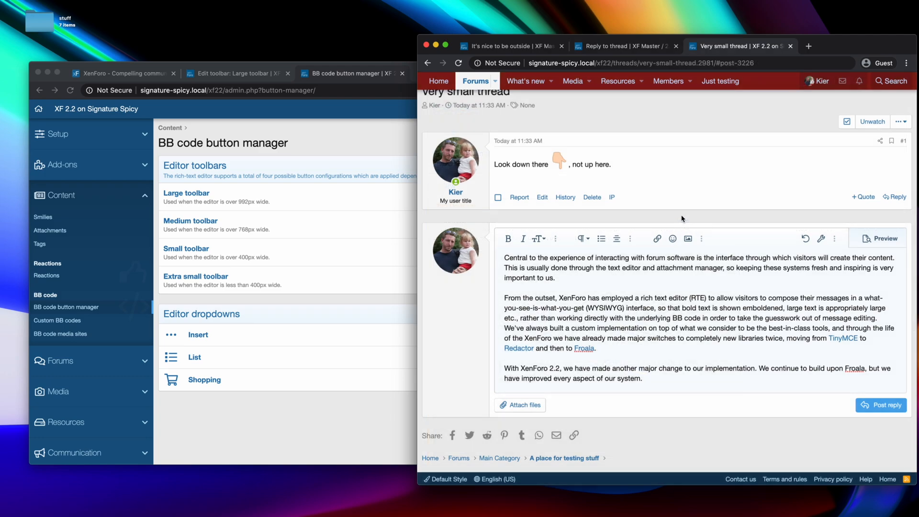
mouse_move(882, 237)
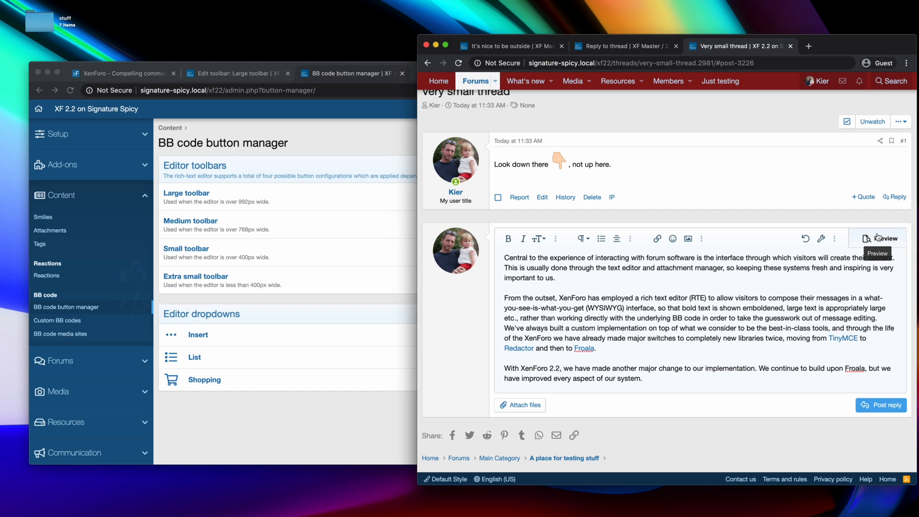
mouse_move(720, 239)
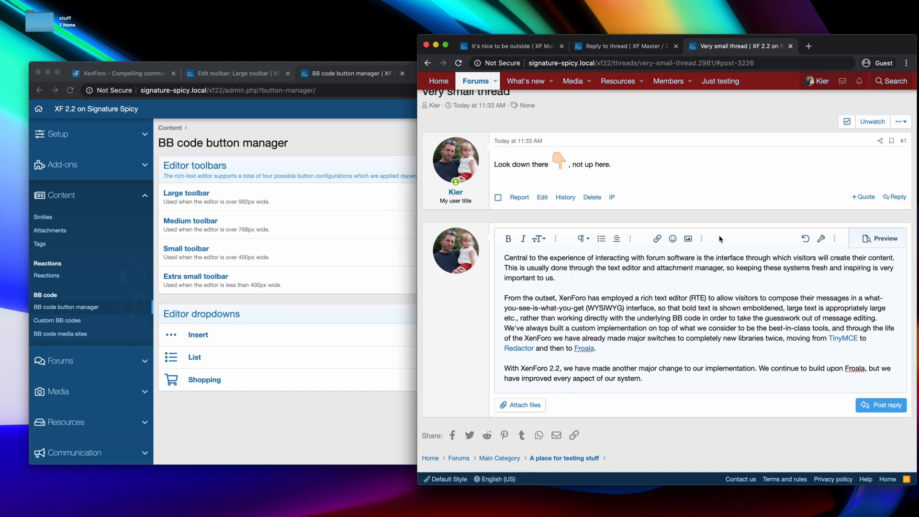
mouse_move(873, 210)
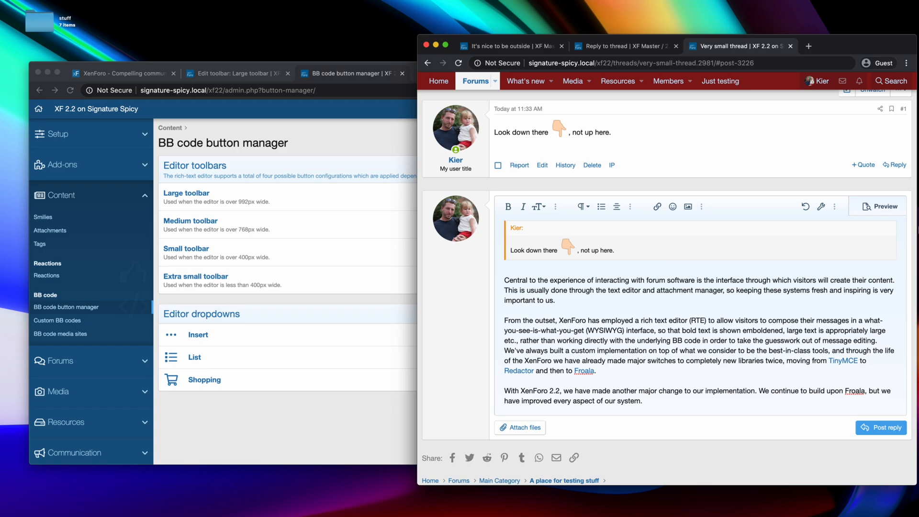
- Preview the quoted reply and check its raw BB code view before returning to rich text
click(881, 205)
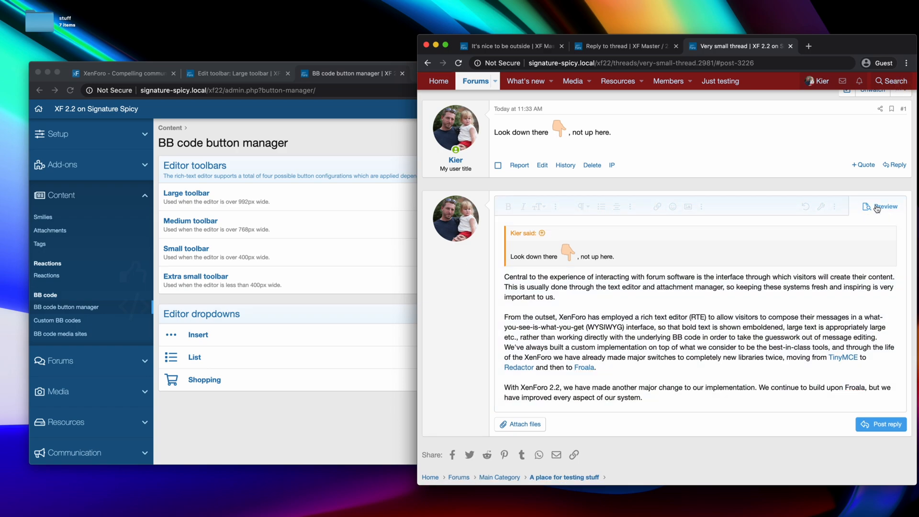
mouse_move(747, 337)
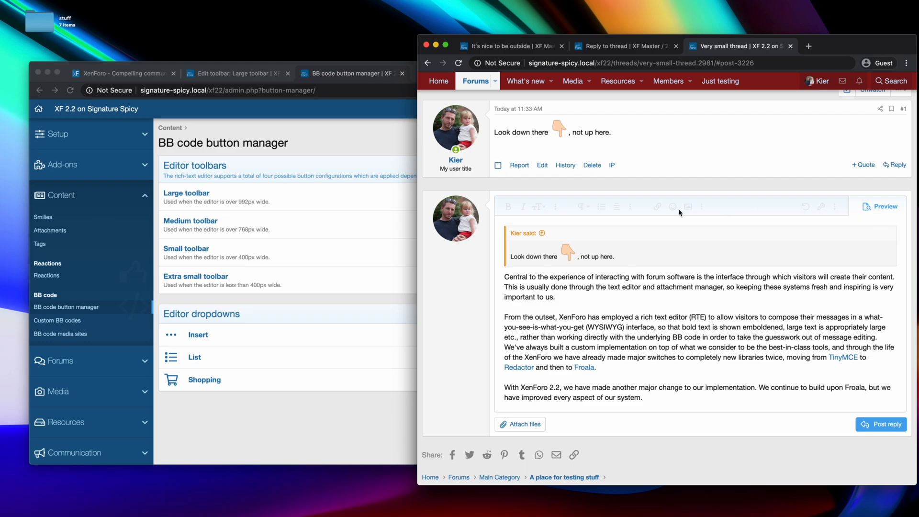
mouse_move(882, 207)
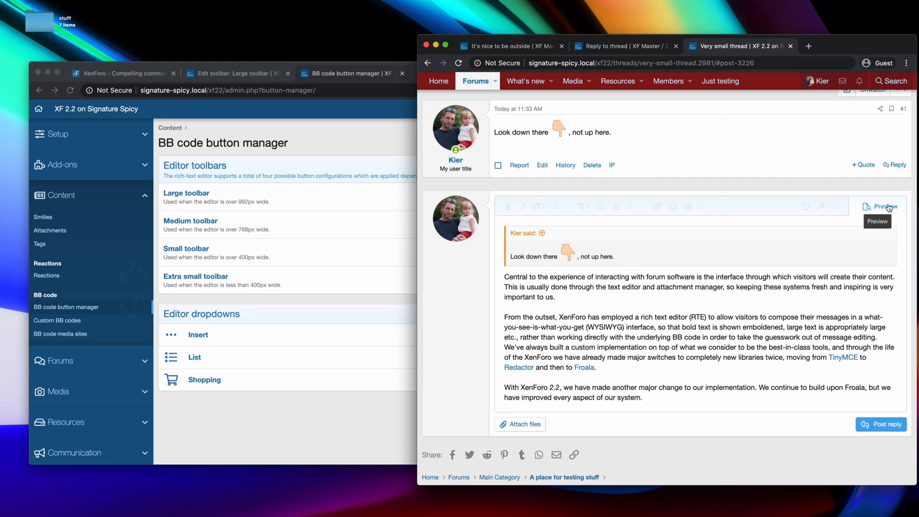
mouse_move(829, 295)
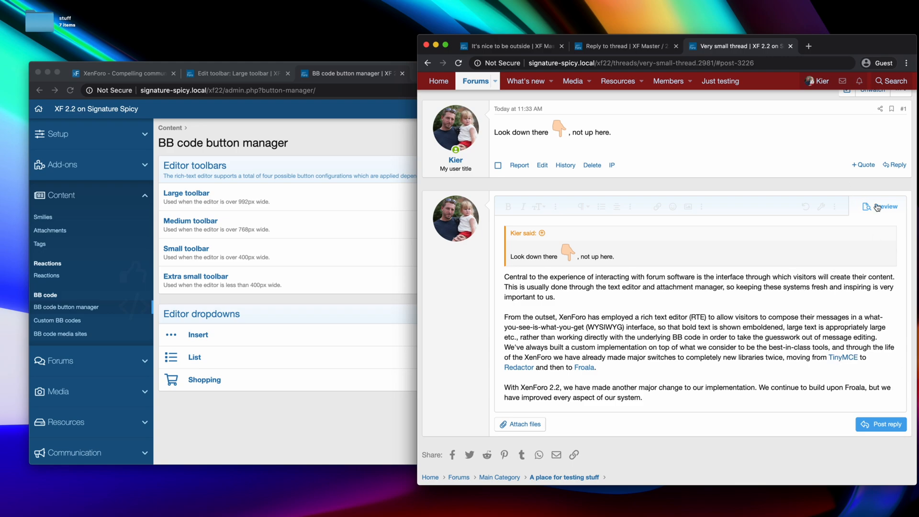
mouse_move(882, 207)
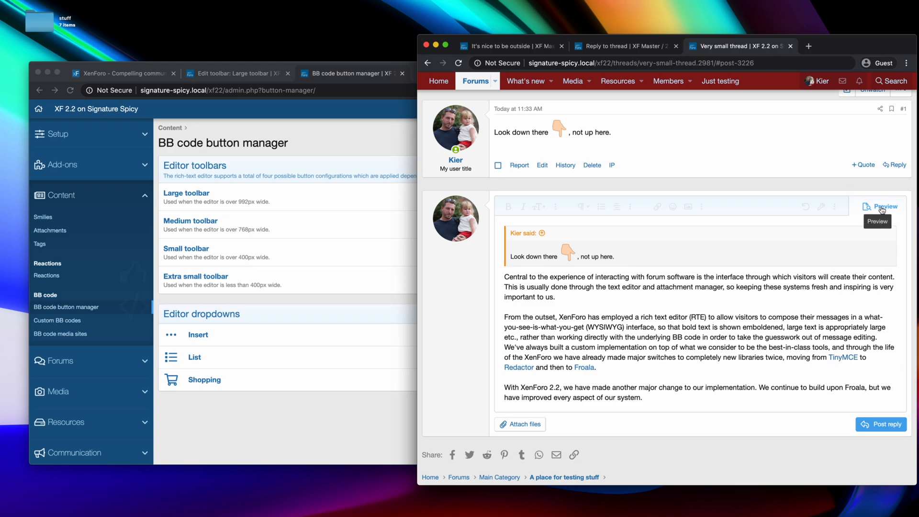
mouse_move(770, 213)
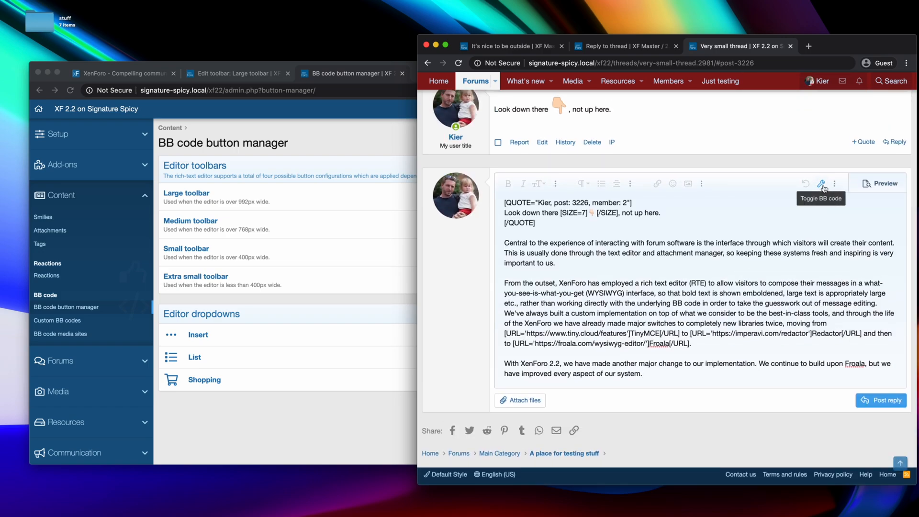
click(821, 183)
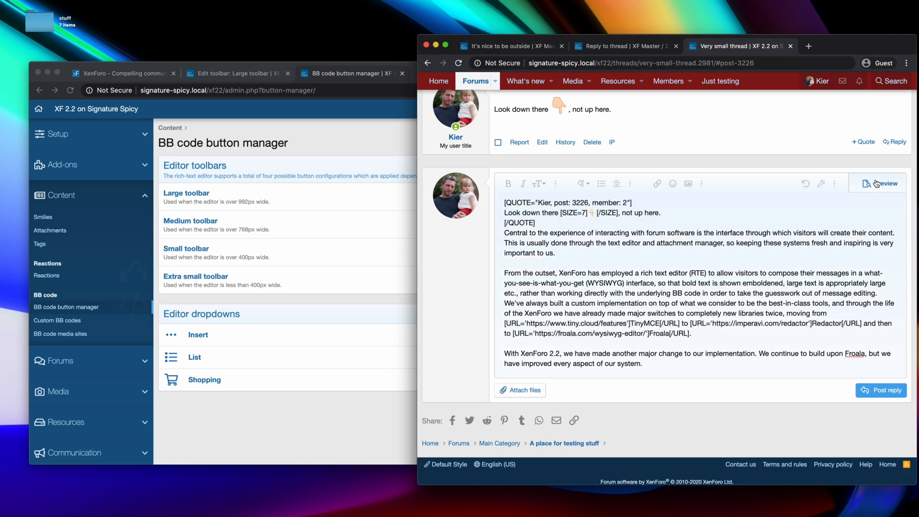
click(877, 183)
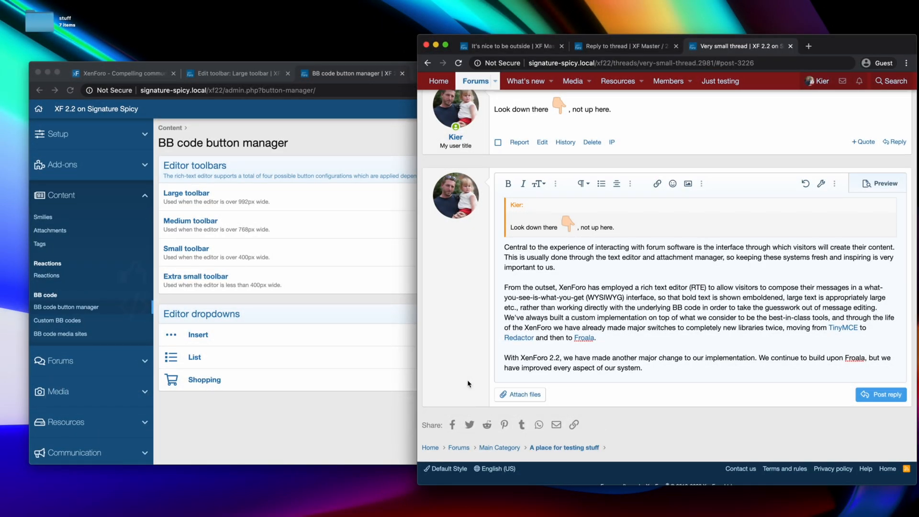
click(512, 46)
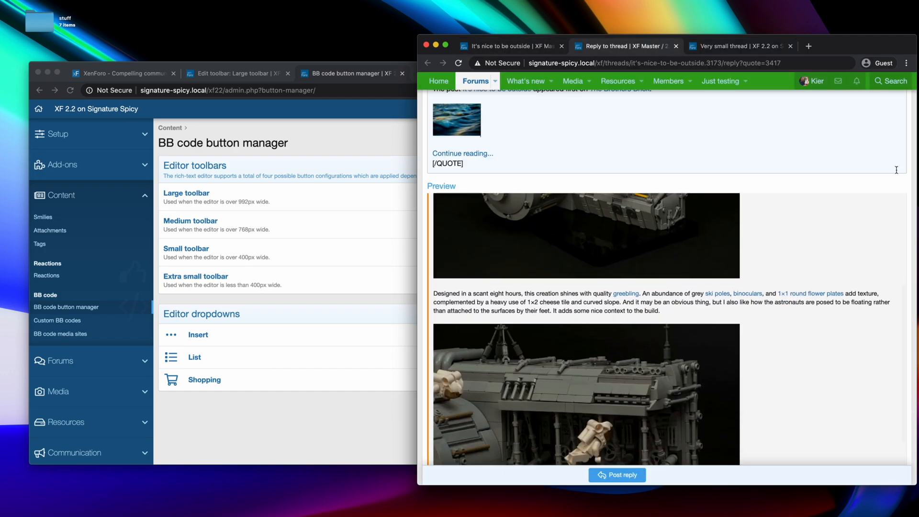
- Attach all seven stuff-folder photos to the 'It's nice to be outside' reply
scroll(down, 3)
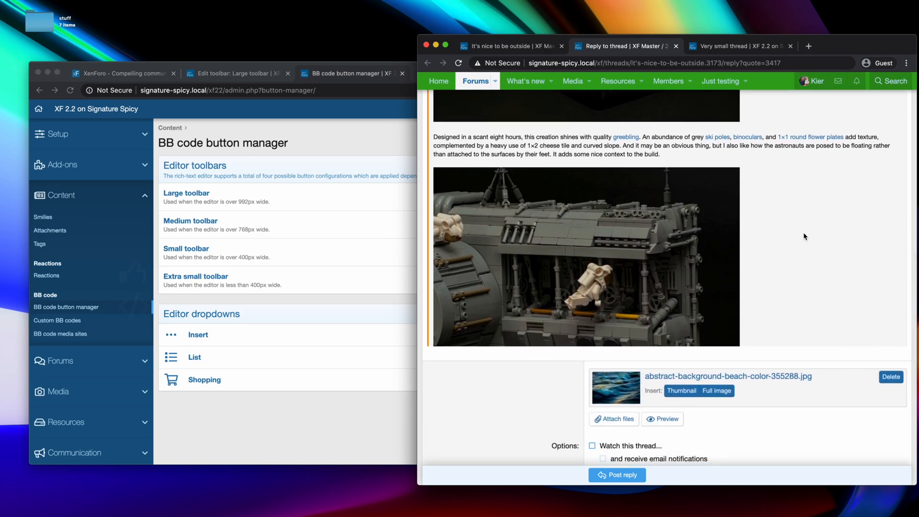
scroll(down, 3)
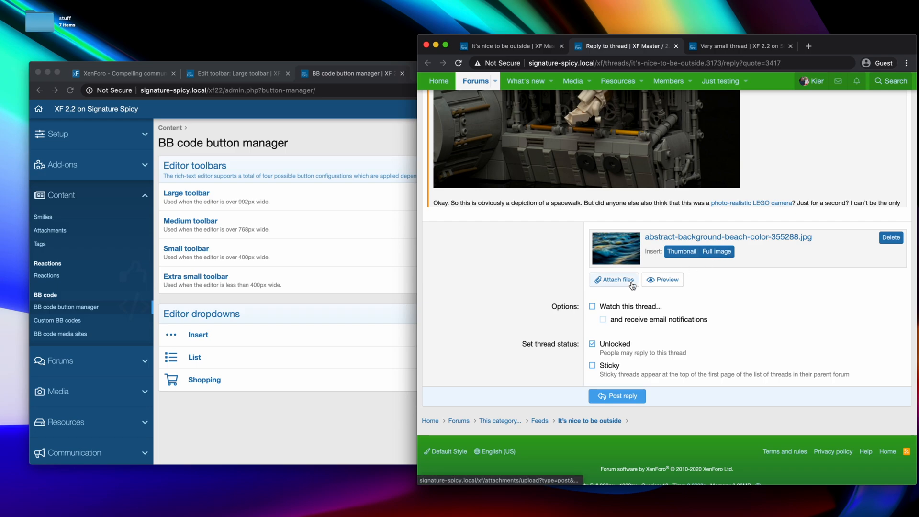
click(613, 280)
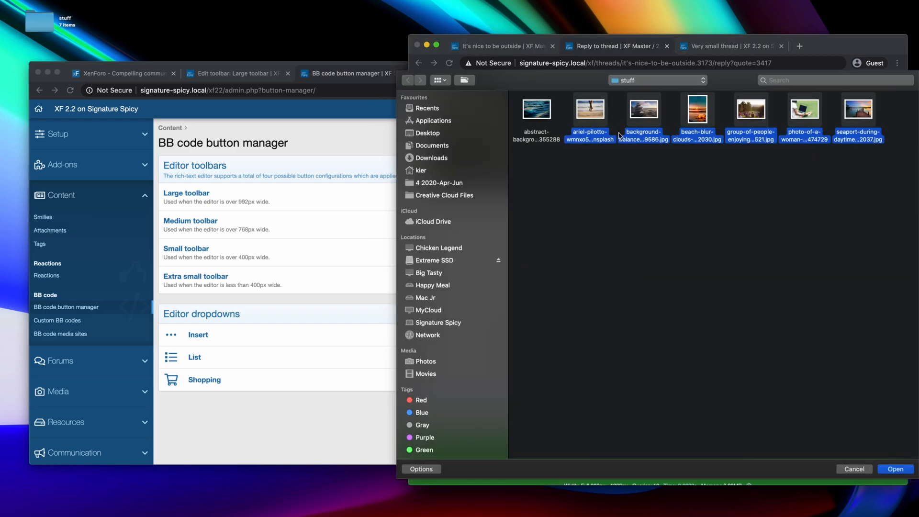
click(894, 468)
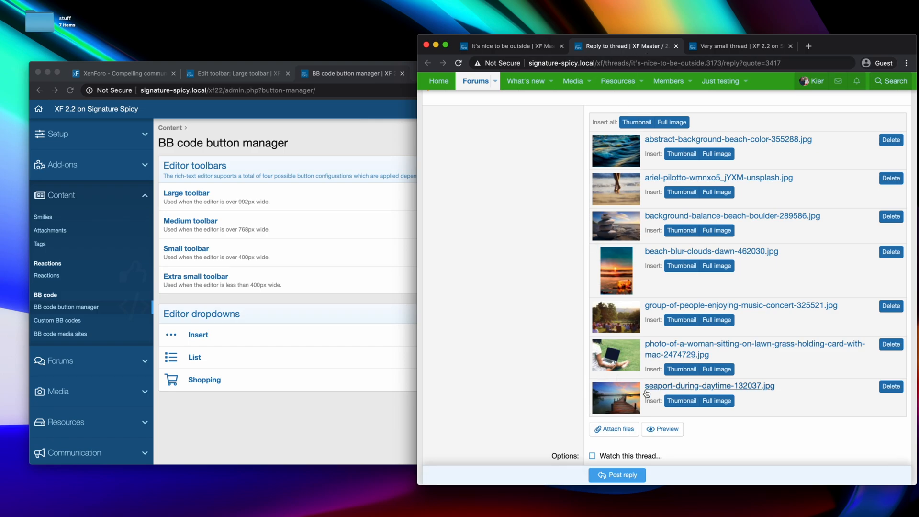
mouse_move(491, 227)
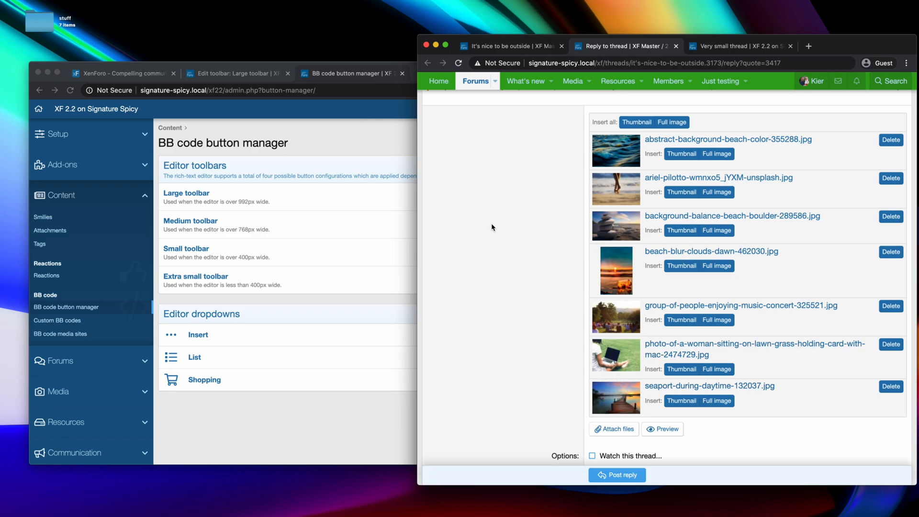
mouse_move(496, 131)
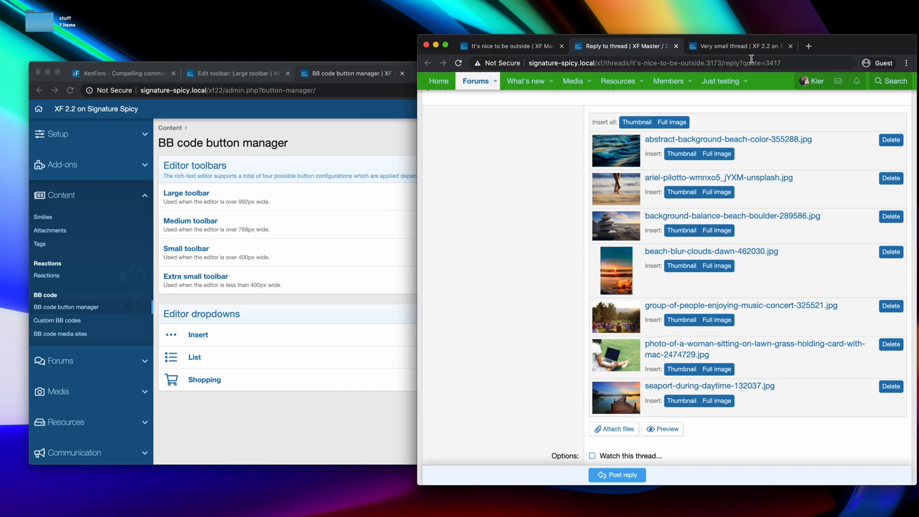
click(739, 46)
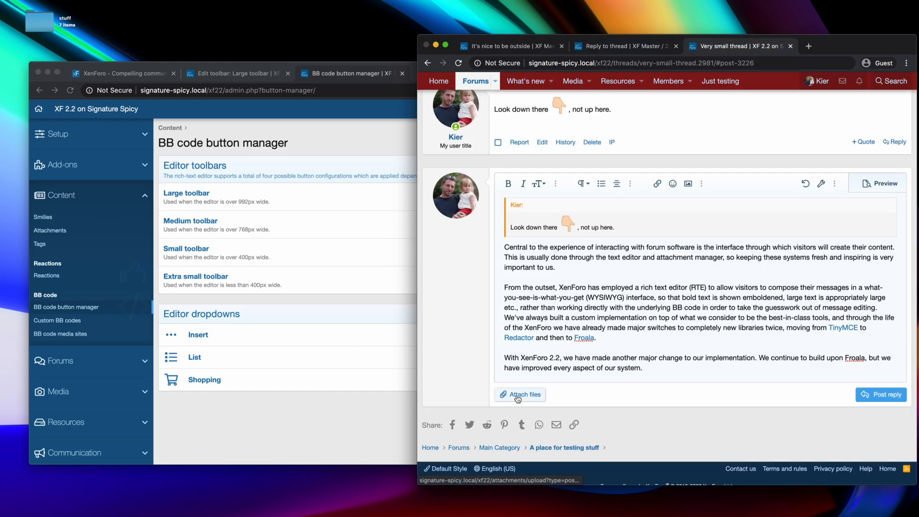
- Attach the seven stuff-folder photos here and scroll the thumbnail strip both ways
click(519, 394)
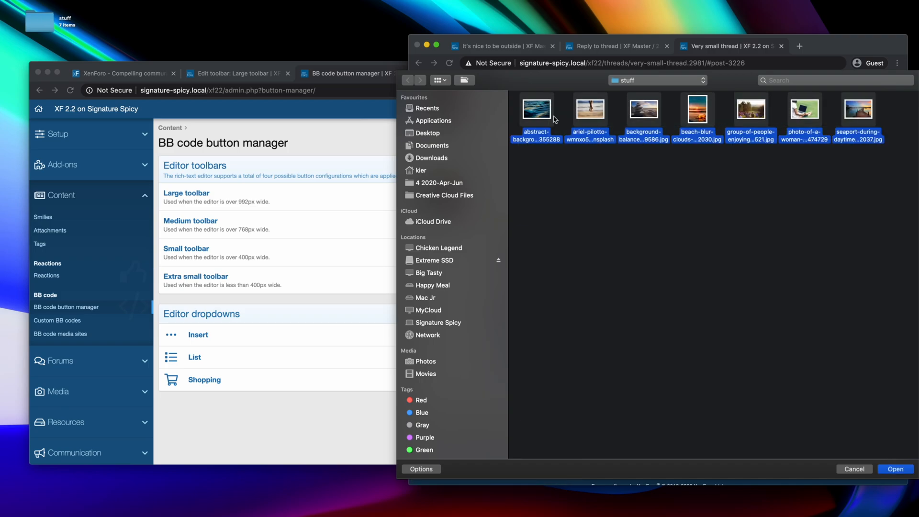
click(894, 461)
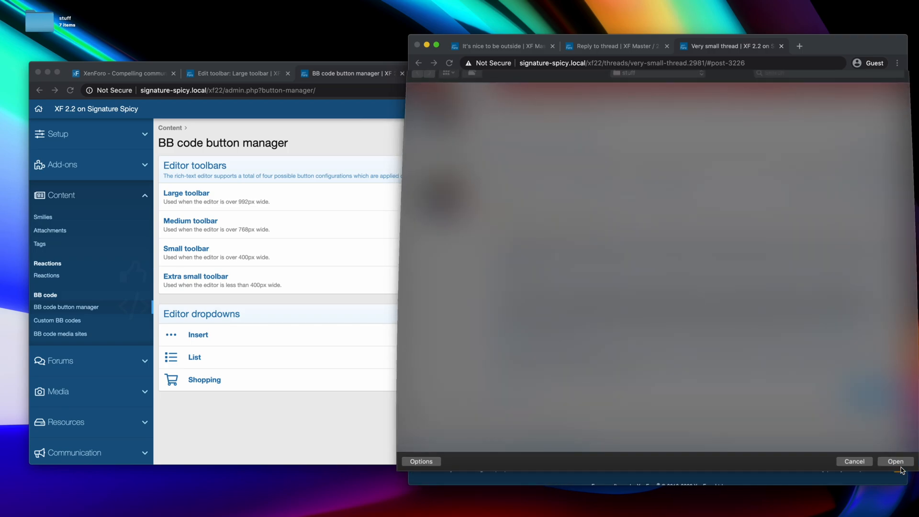
click(894, 462)
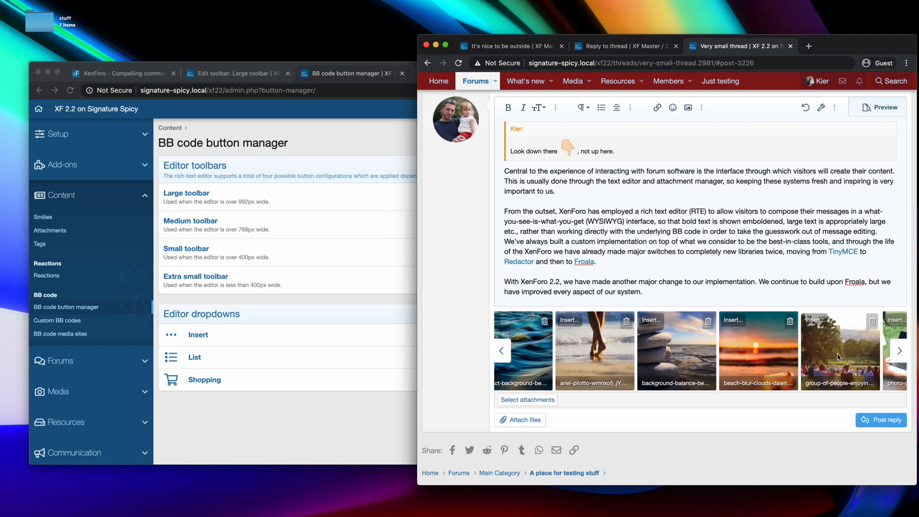
click(899, 350)
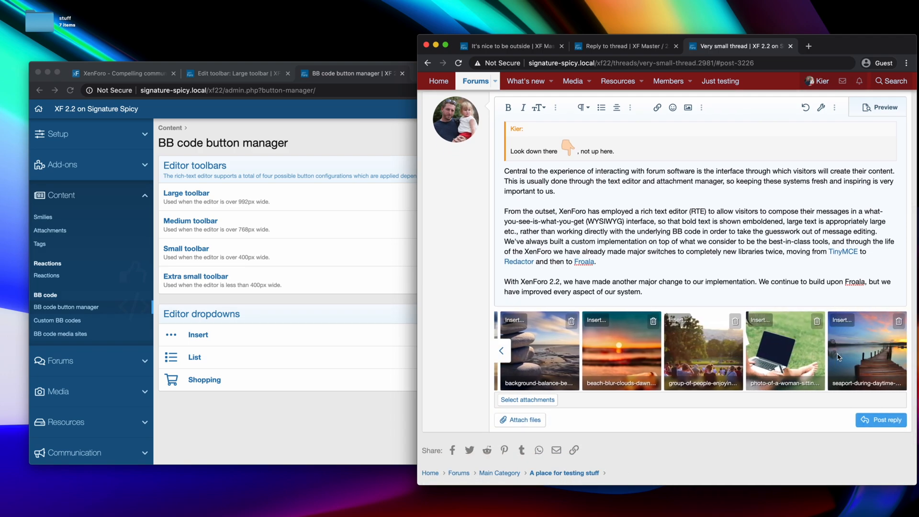
mouse_move(846, 358)
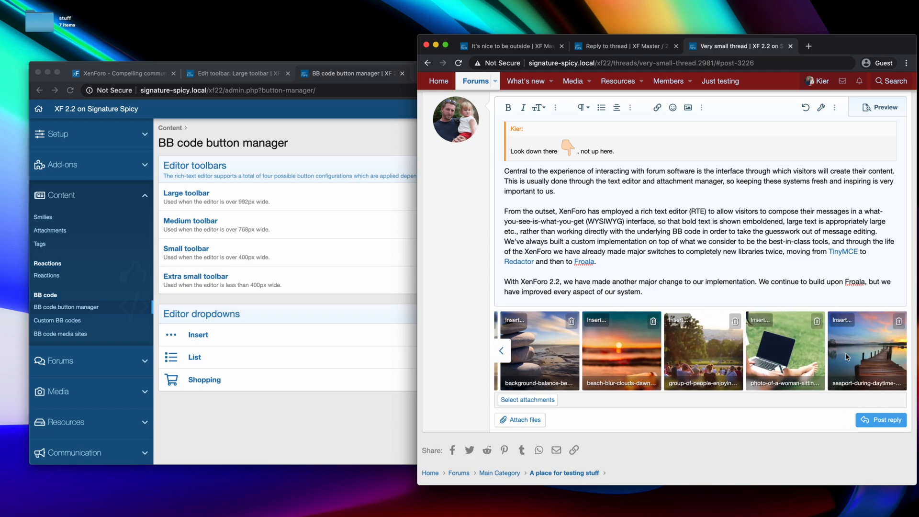
click(501, 350)
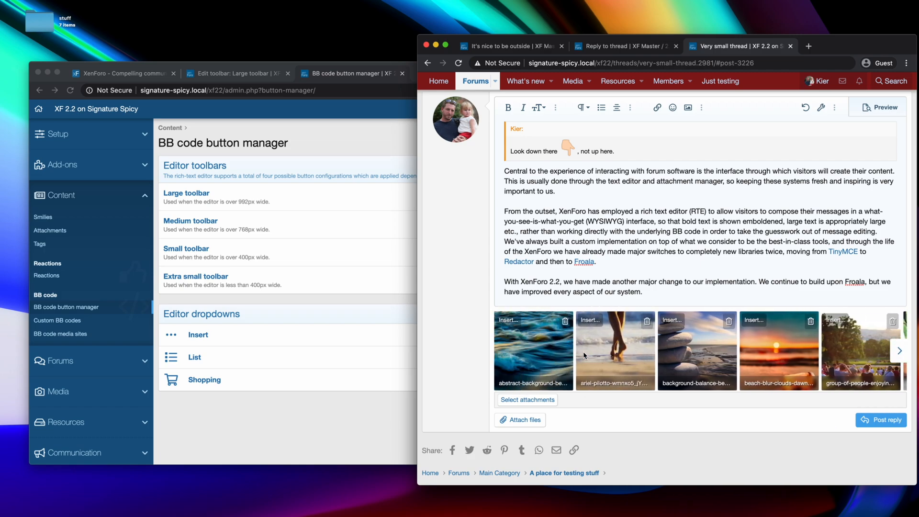
mouse_move(772, 358)
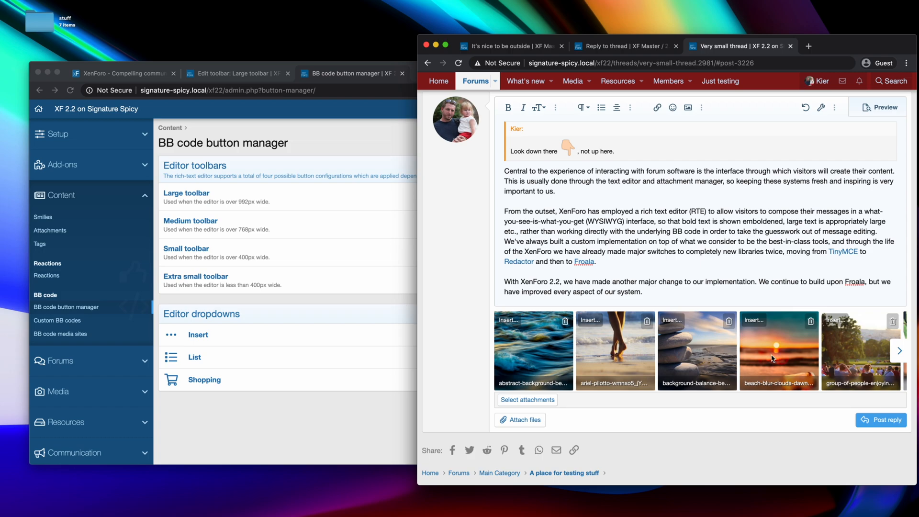
mouse_move(602, 280)
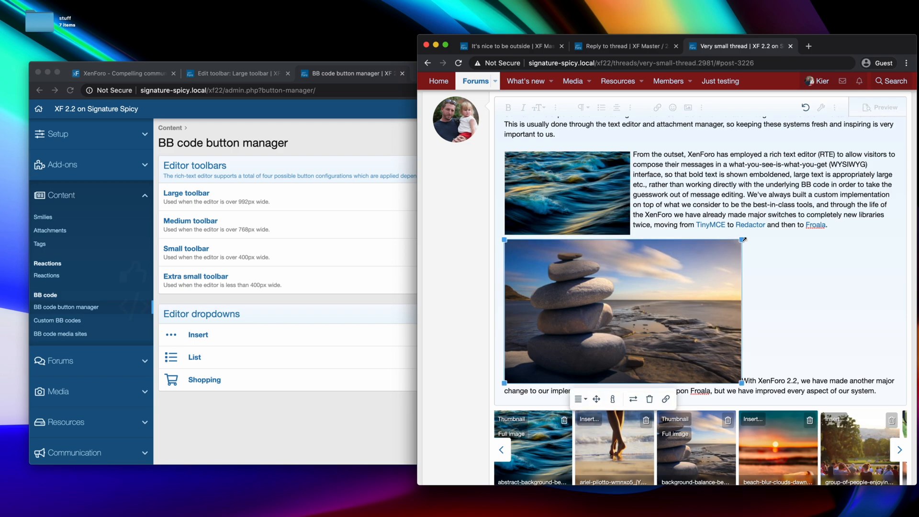
- Float the boulder photo right of the text and preview the reply
click(527, 393)
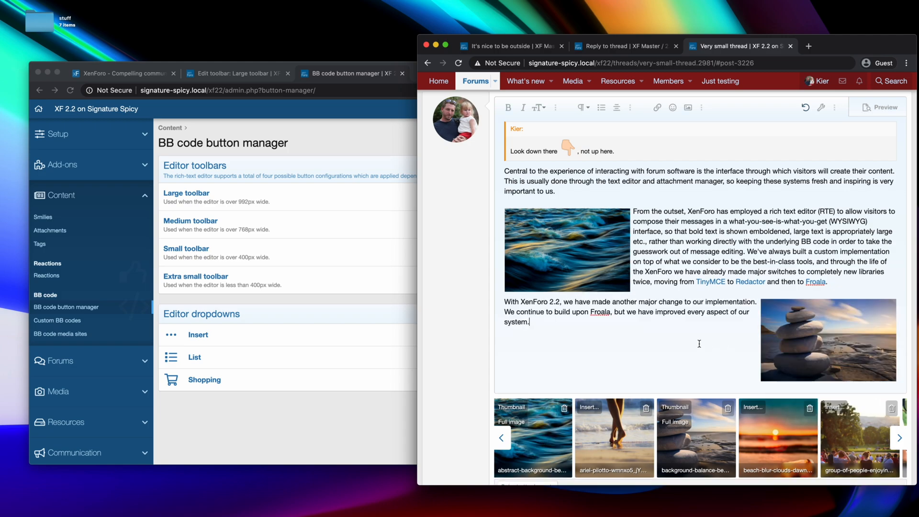
scroll(down, 3)
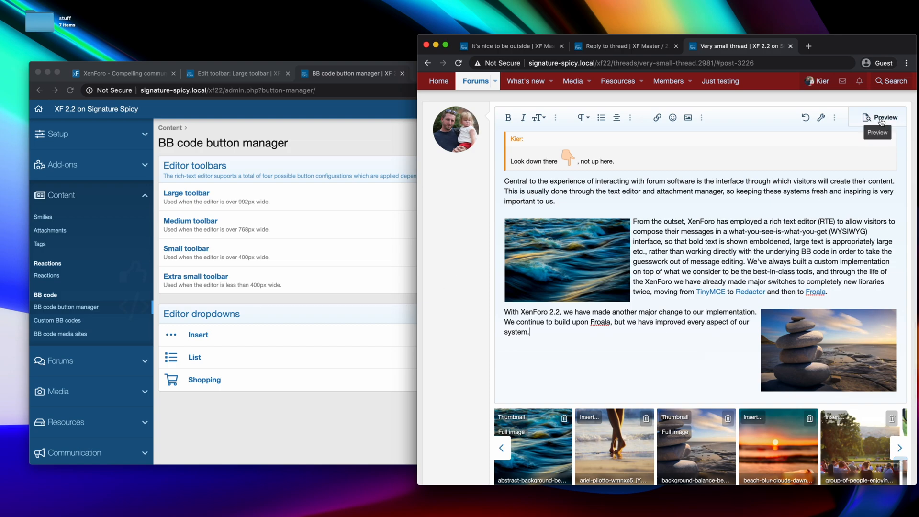
click(881, 118)
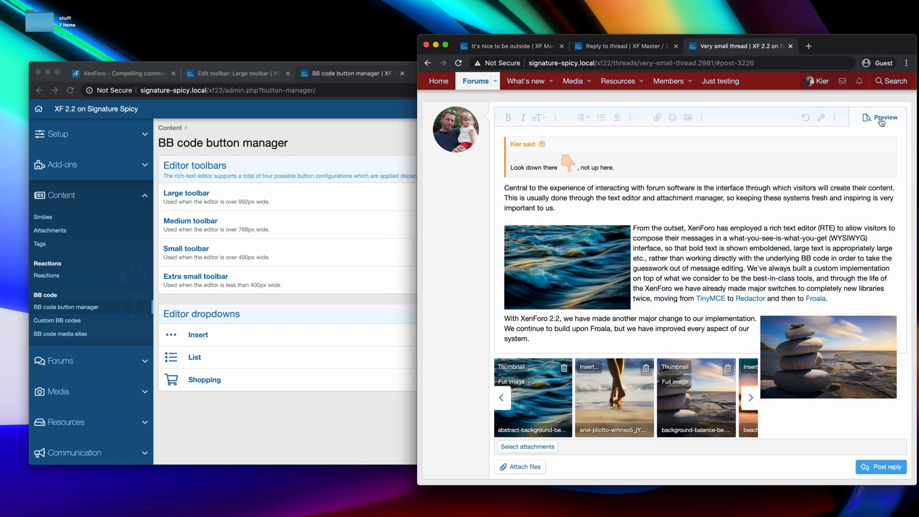
mouse_move(882, 121)
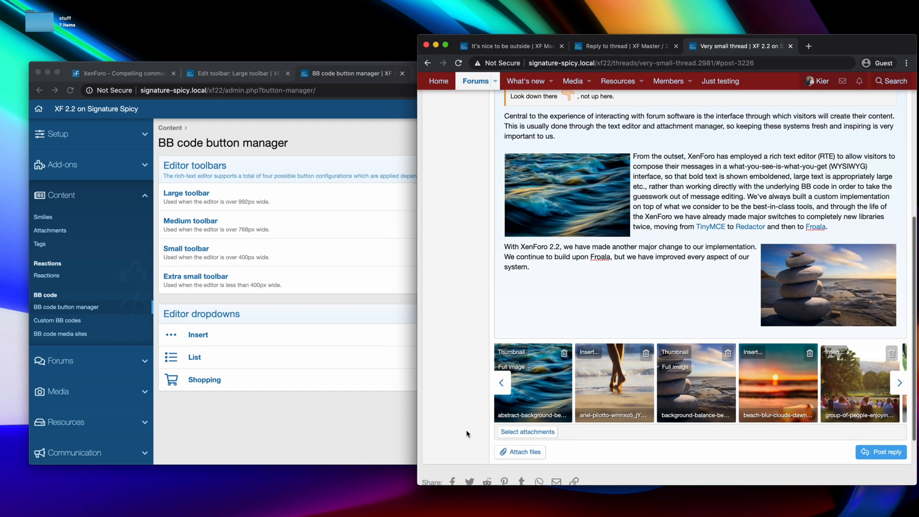
- Insert the laptop and seaport photos full-size beneath the final paragraph
scroll(down, 3)
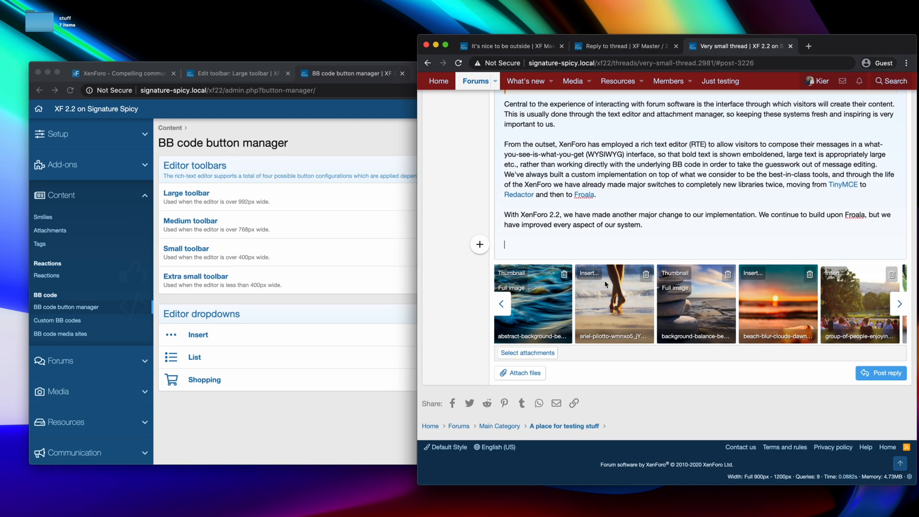
mouse_move(616, 309)
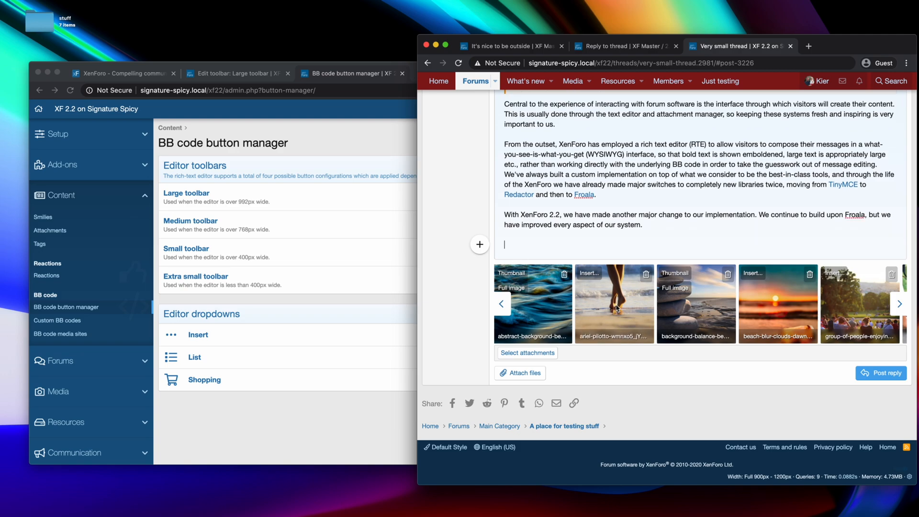
click(526, 353)
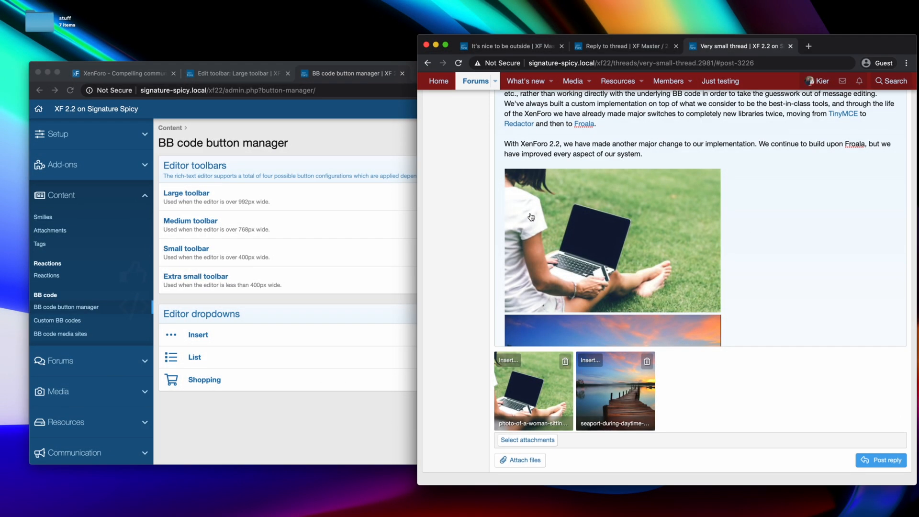
click(532, 390)
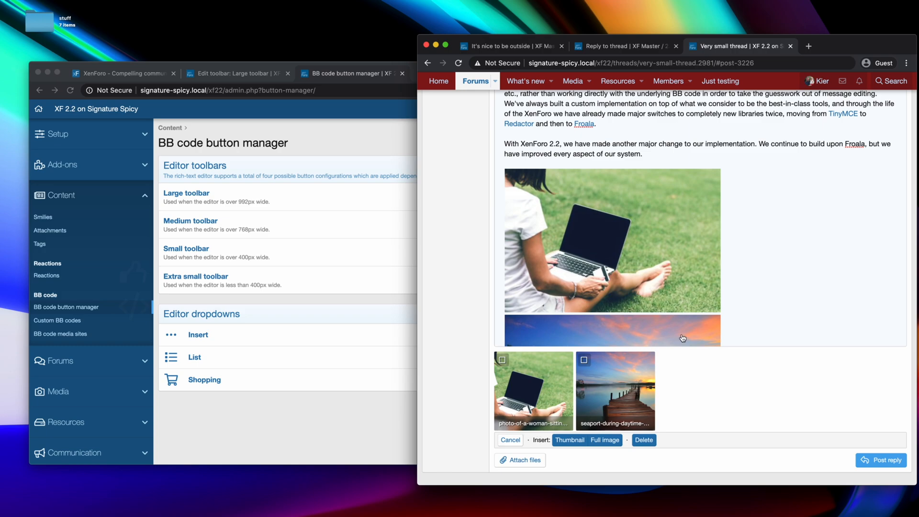
click(519, 460)
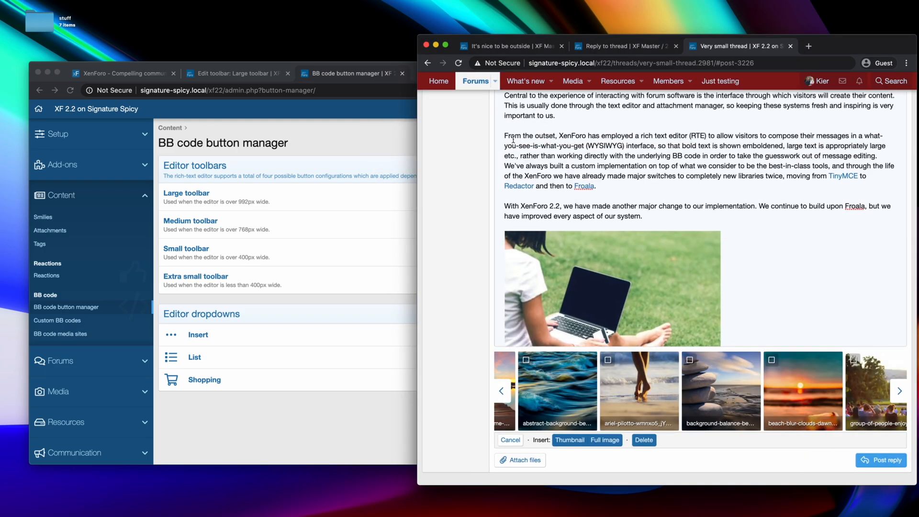
- Insert the ocean waves photo full-size after the first paragraph and align it left
click(527, 360)
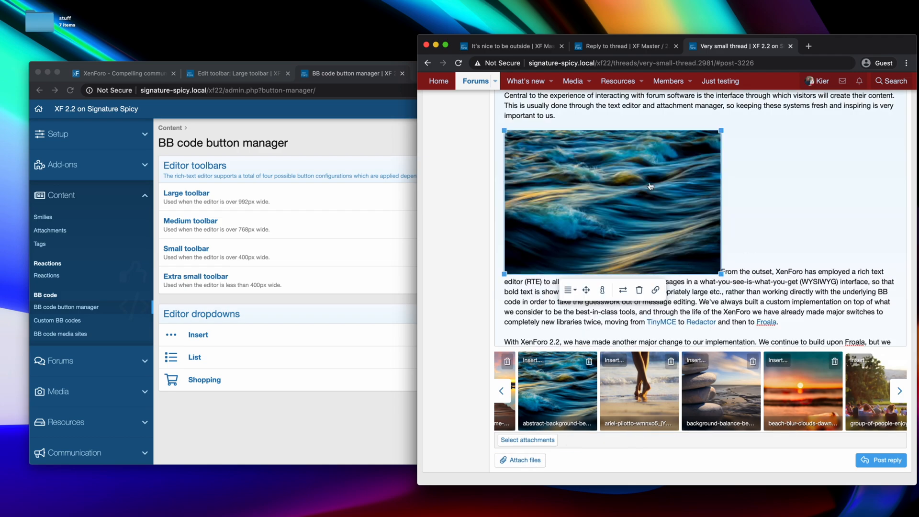
click(569, 289)
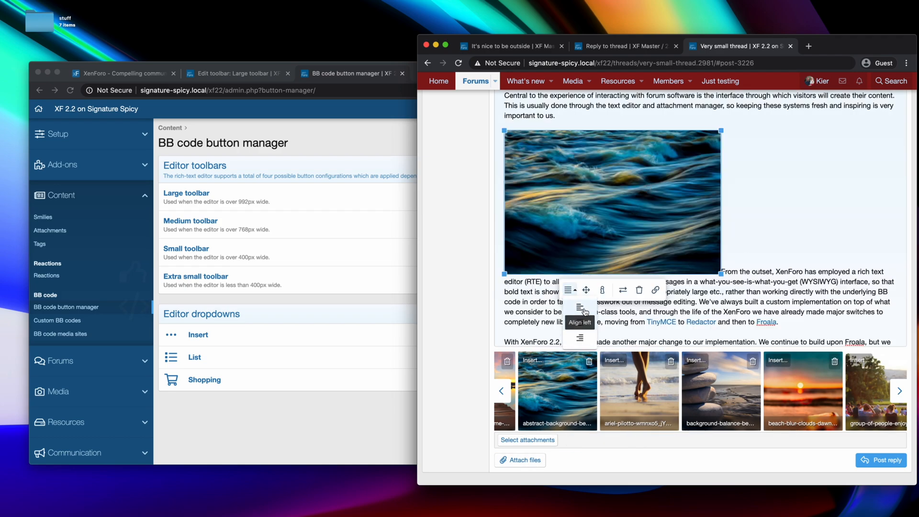
click(580, 308)
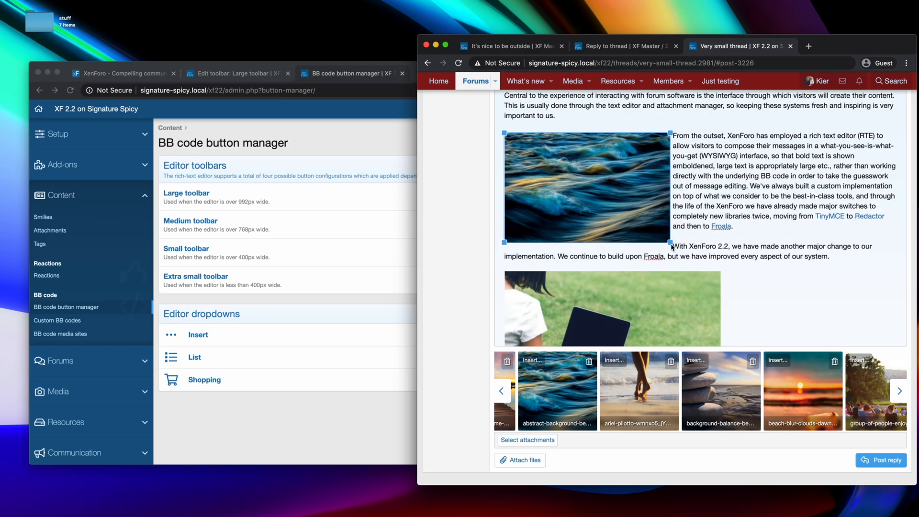
click(586, 187)
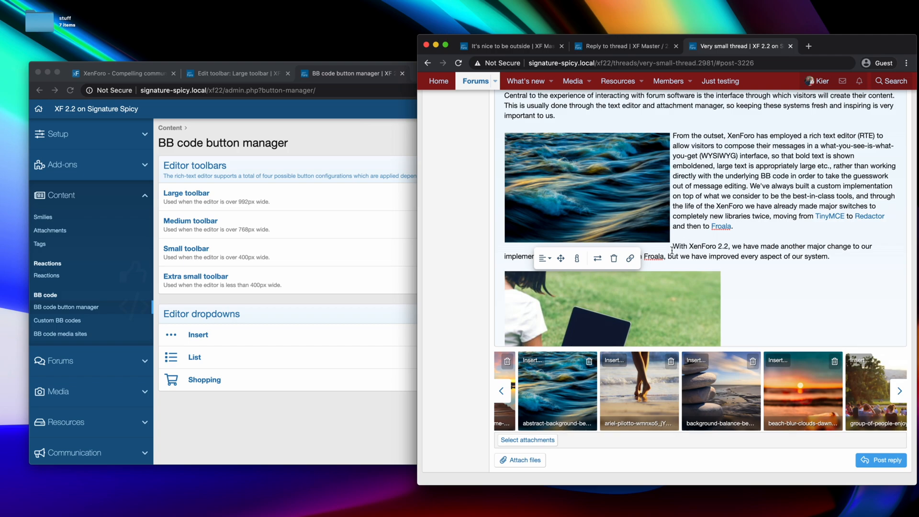
click(585, 188)
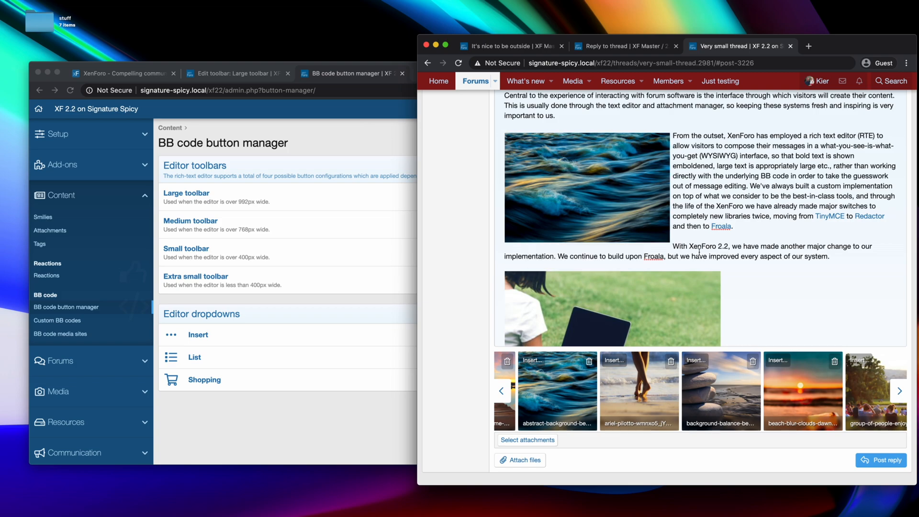
click(585, 188)
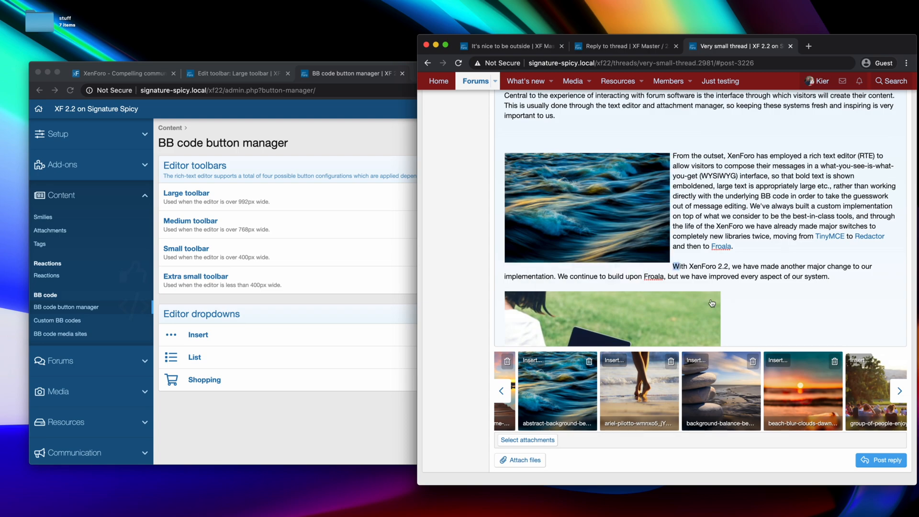
click(503, 145)
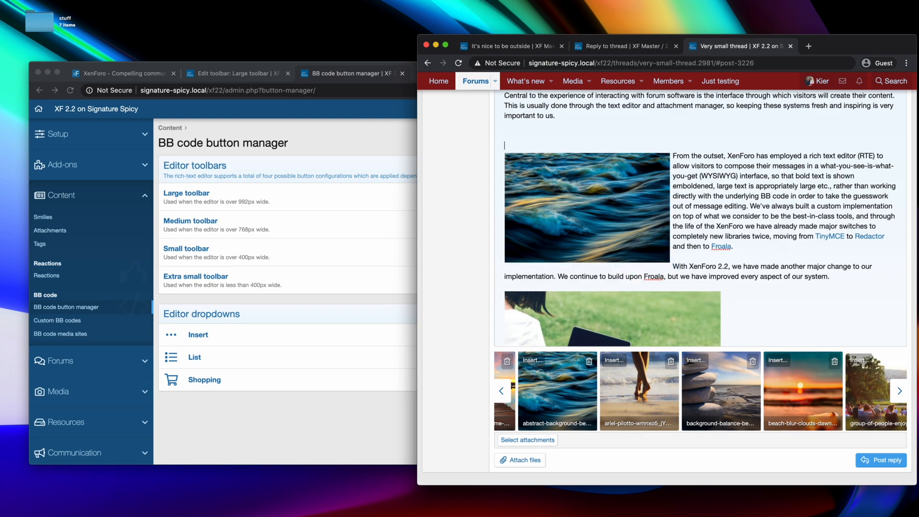
- Add 'Heading thing' as a heading line above the third paragraph
scroll(down, 3)
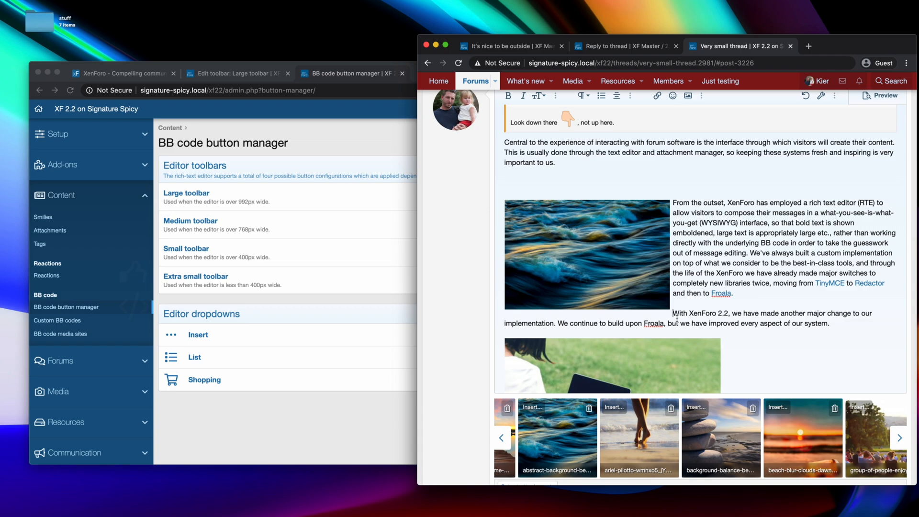
text(Heading thing)
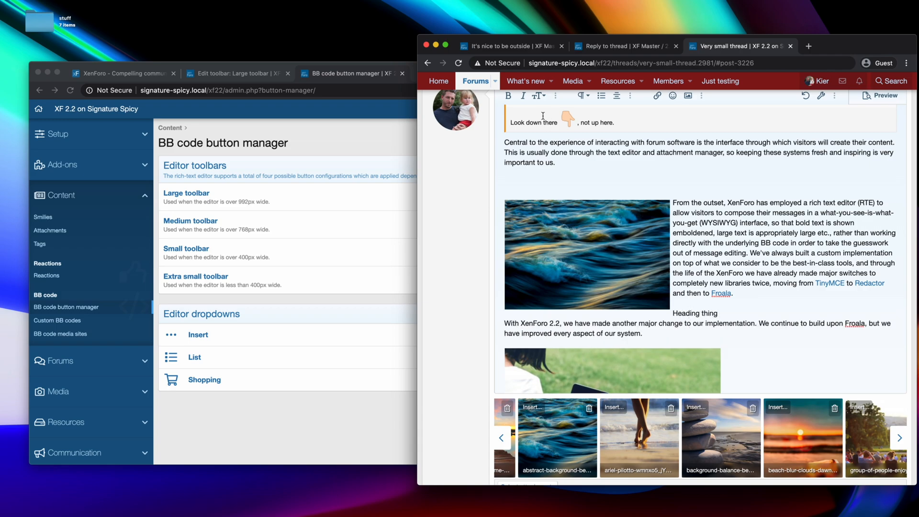
click(581, 96)
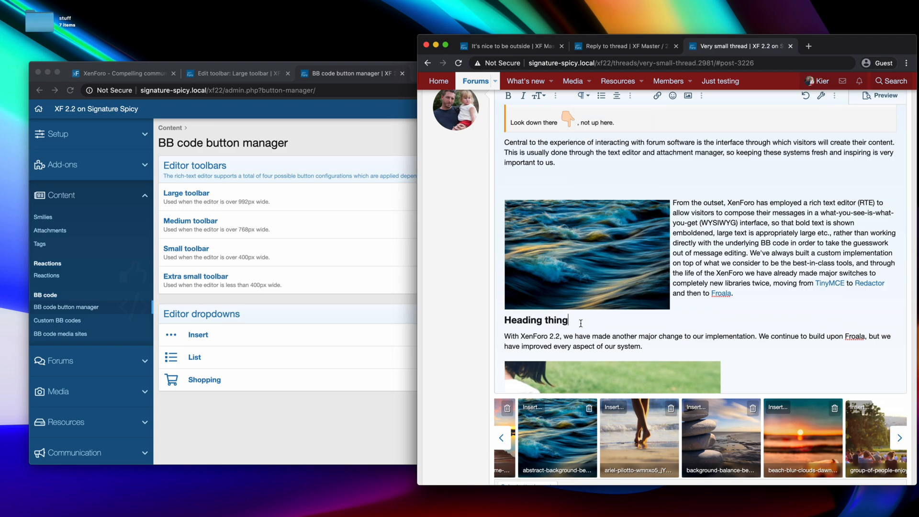
mouse_move(687, 304)
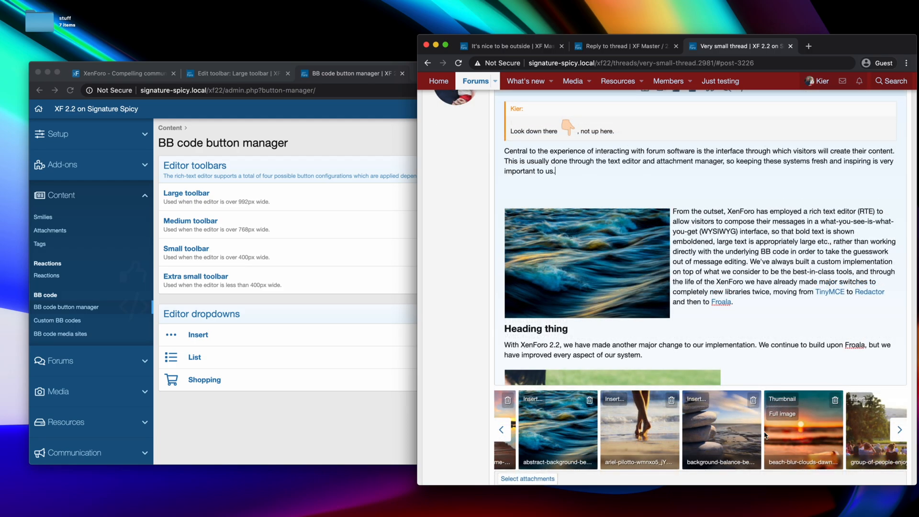
mouse_move(446, 361)
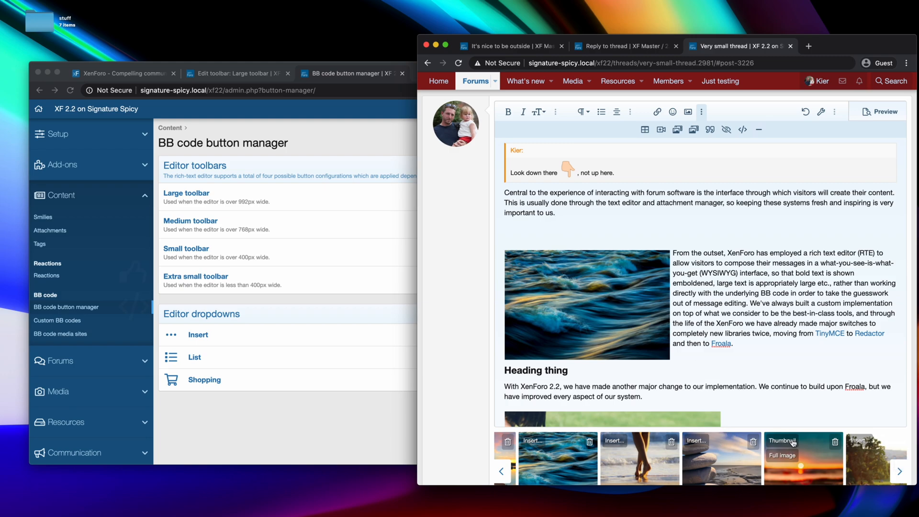
- Insert the sunset beach photo as a right-floated thumbnail beside the first paragraph
click(585, 303)
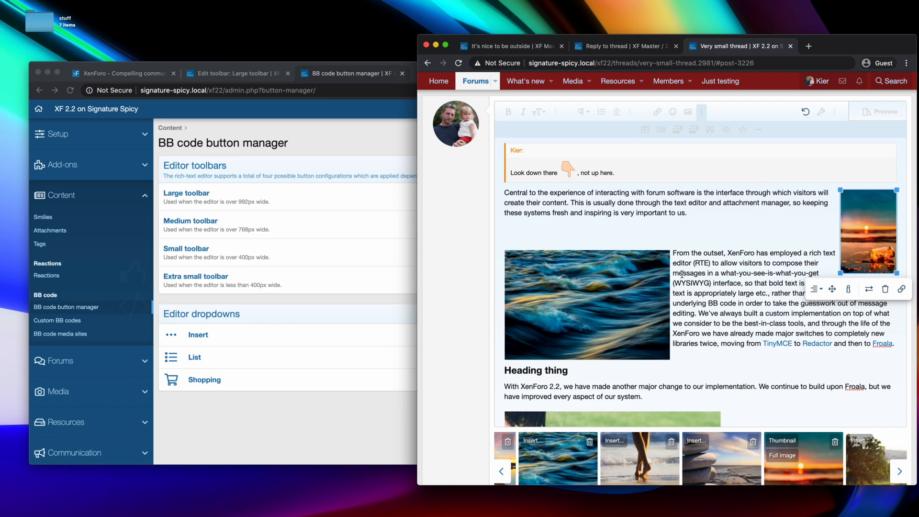
mouse_move(725, 218)
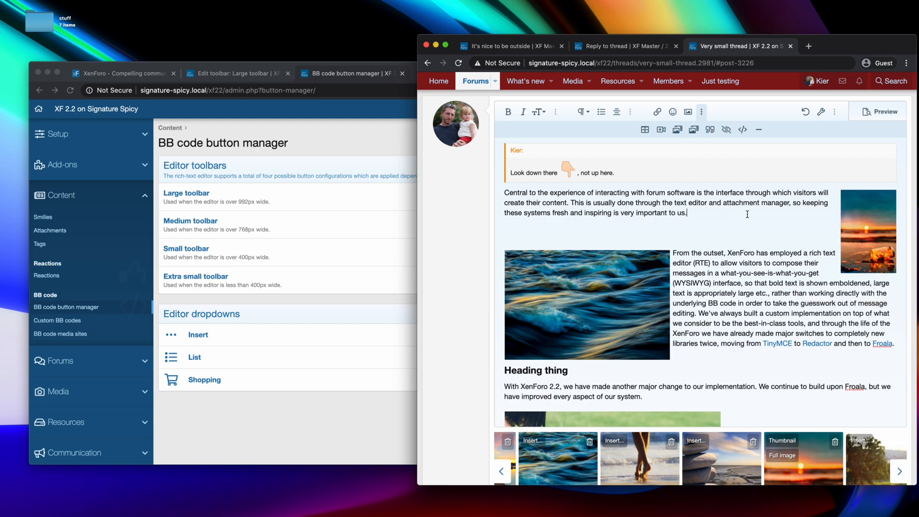
mouse_move(726, 130)
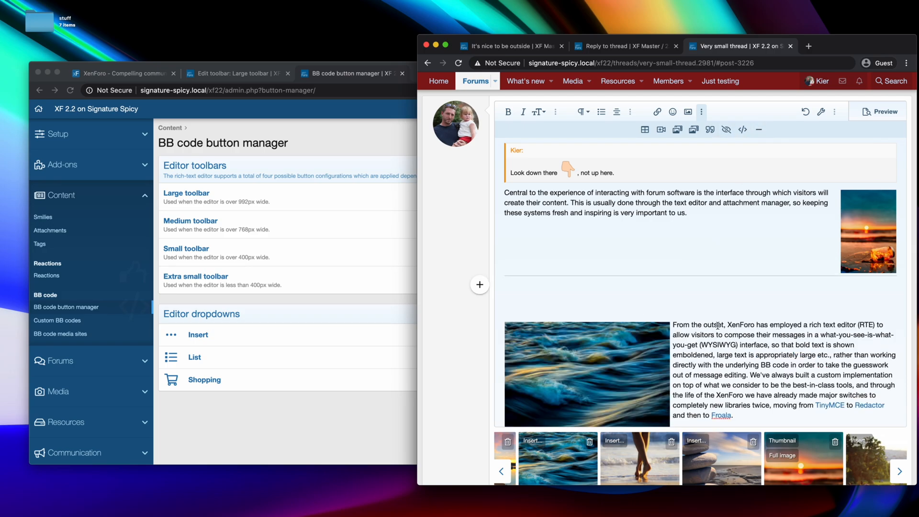
scroll(down, 3)
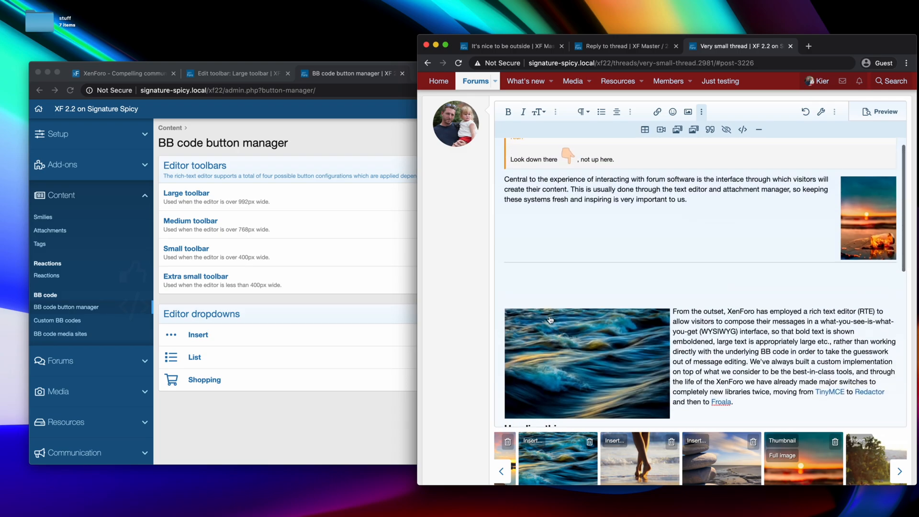